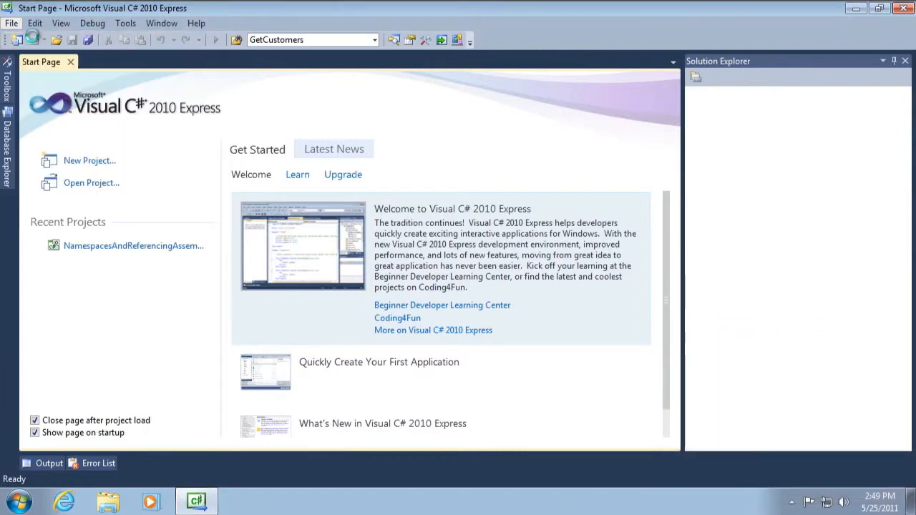
# Step: Create a new Console Application project named UnderstandingScope
pyautogui.click(89, 161)
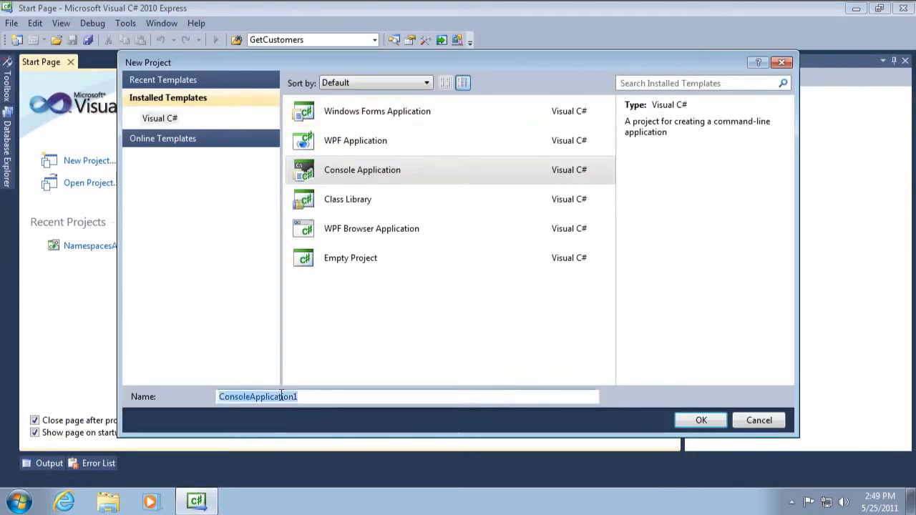
pyautogui.write('UnderstandingScope')
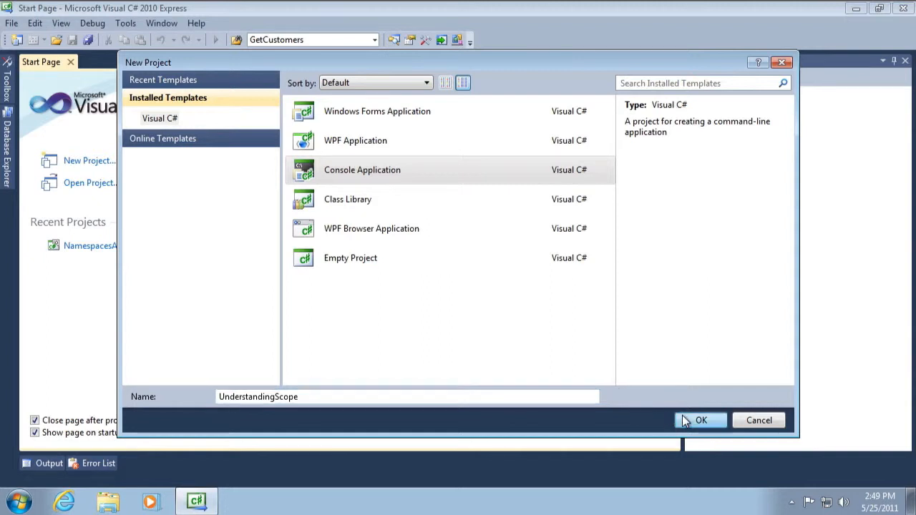
pyautogui.click(702, 420)
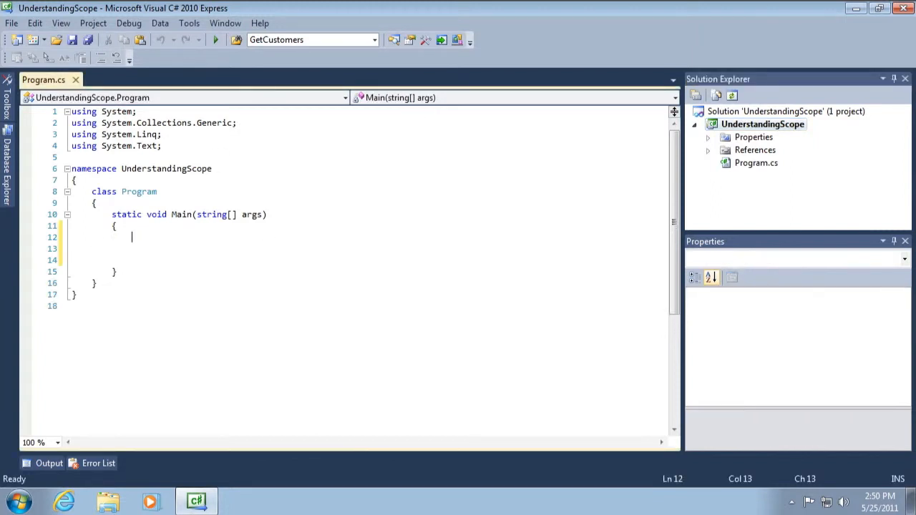
# Step: Write a for loop from i = 0 to i < 10 that prints i with Console.WriteLine
pyautogui.press('enter')
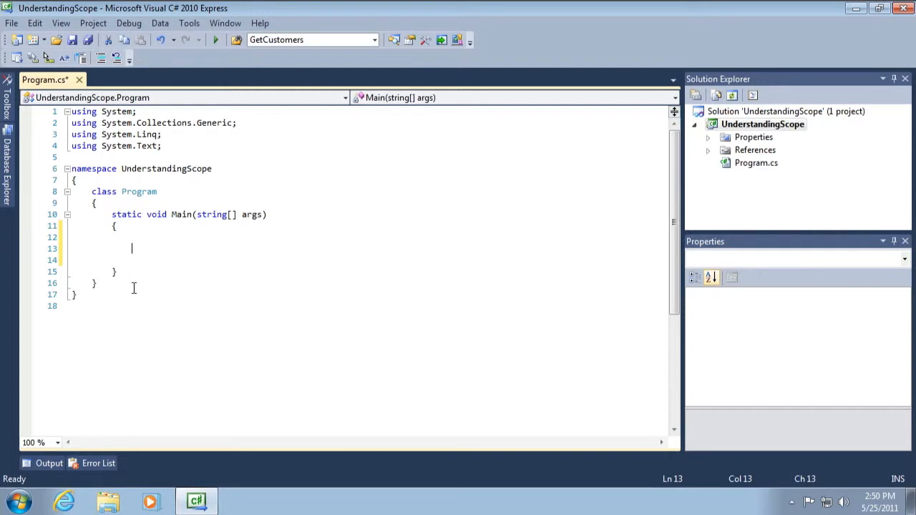
pyautogui.write('for (int i = 0; i < length; i++)')
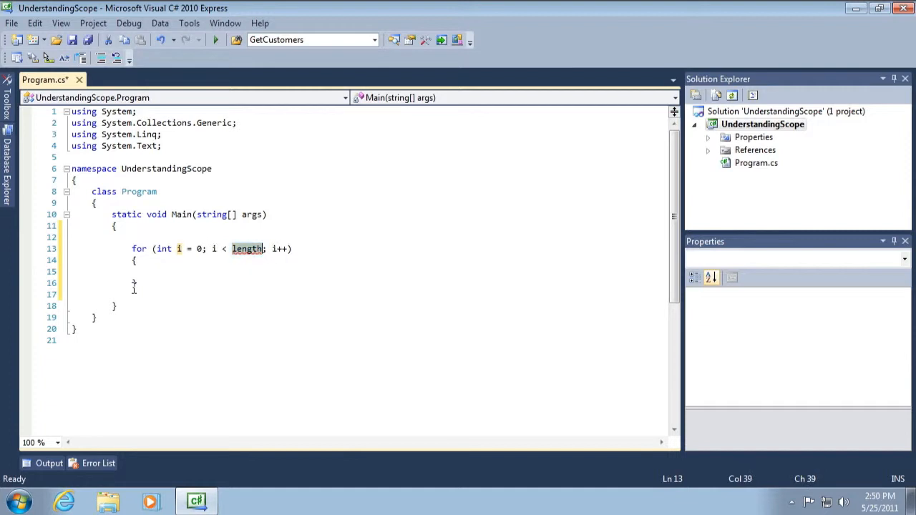
pyautogui.write('10')
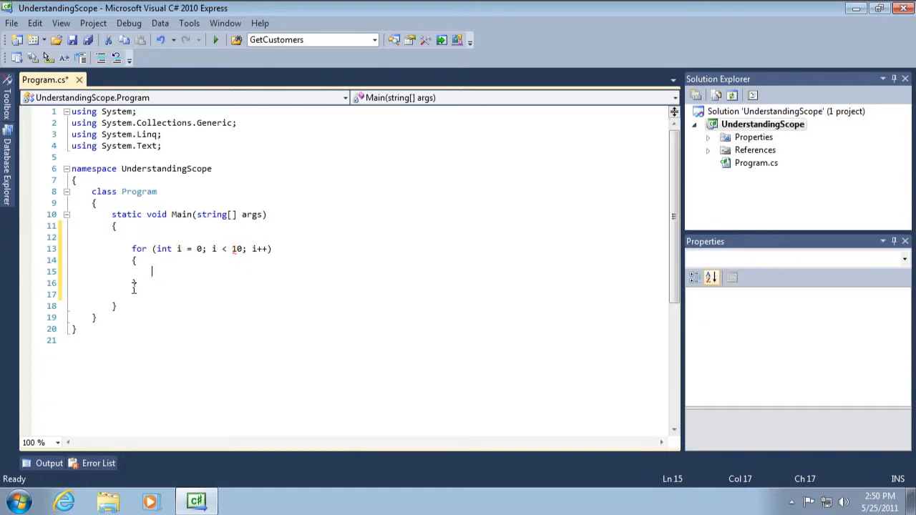
pyautogui.write('Console.')
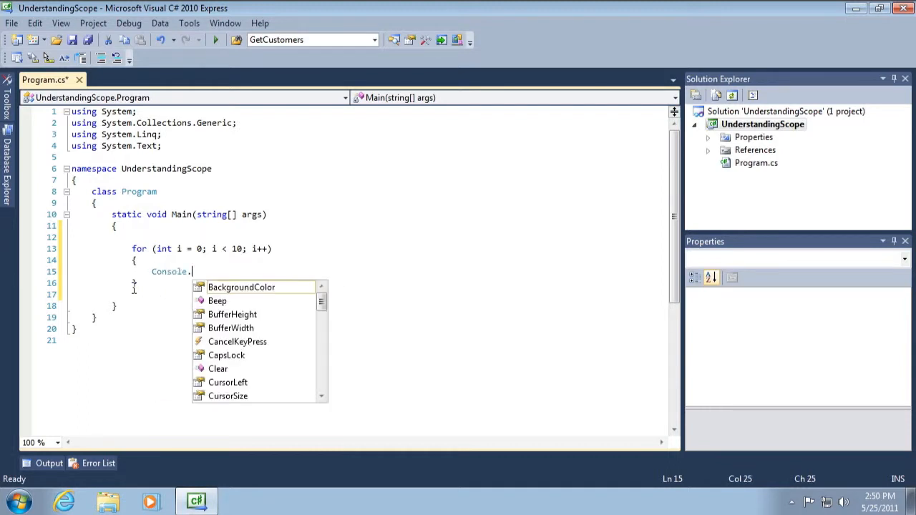
pyautogui.write('Wr')
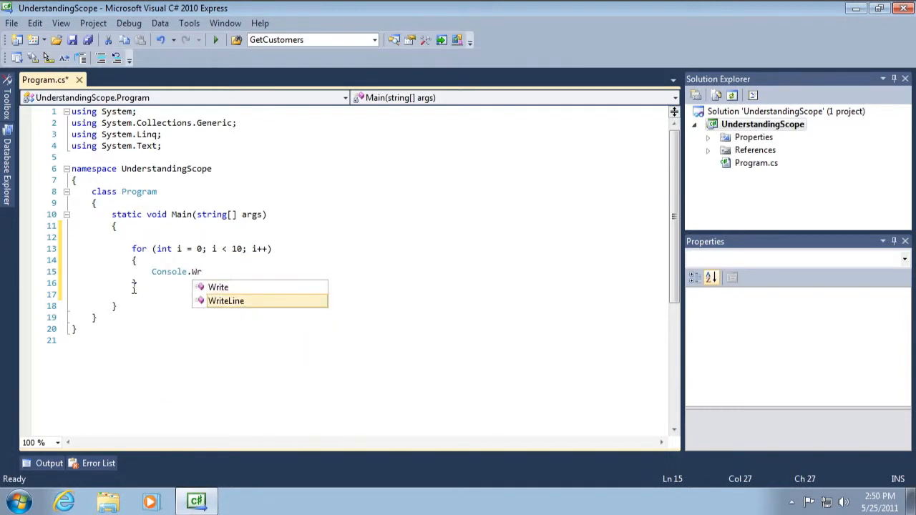
pyautogui.write('WriteLine(i);')
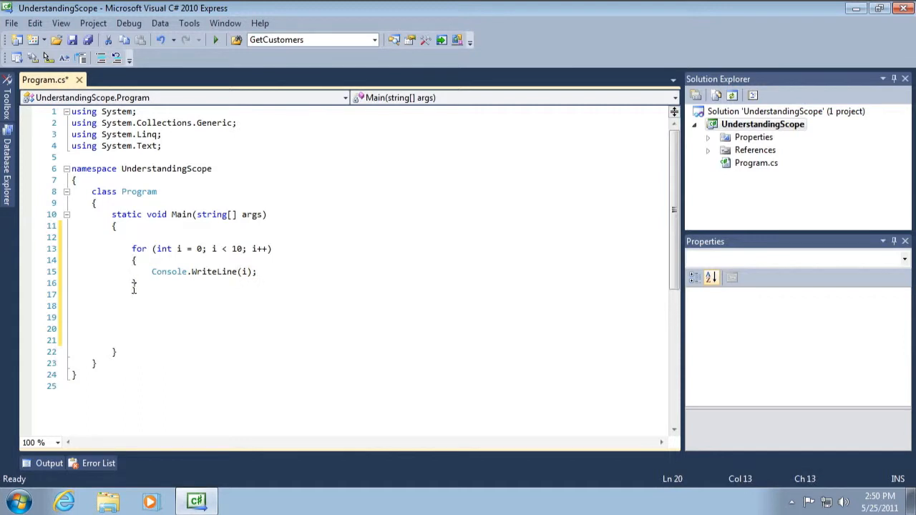
# Step: Add Console.ReadLine(); after the loop and move to the empty line before it
pyautogui.write('Consol')
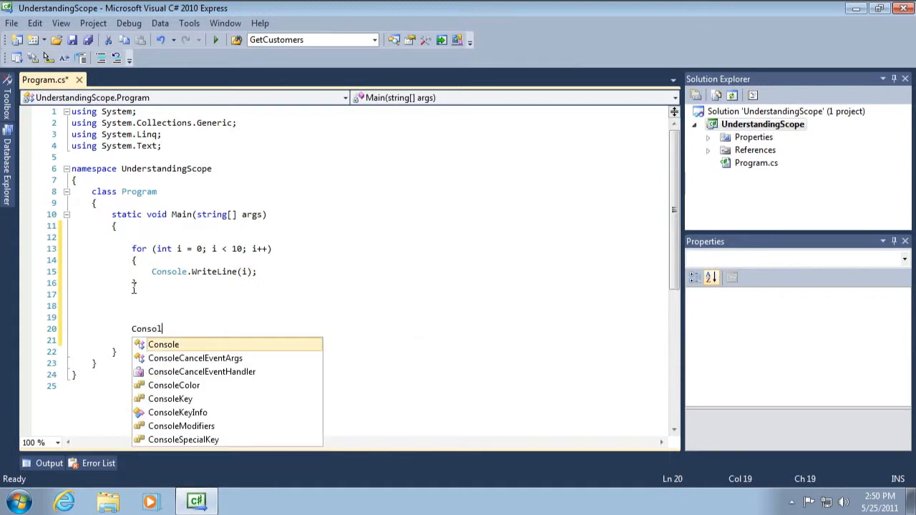
pyautogui.write('.ReadLine();')
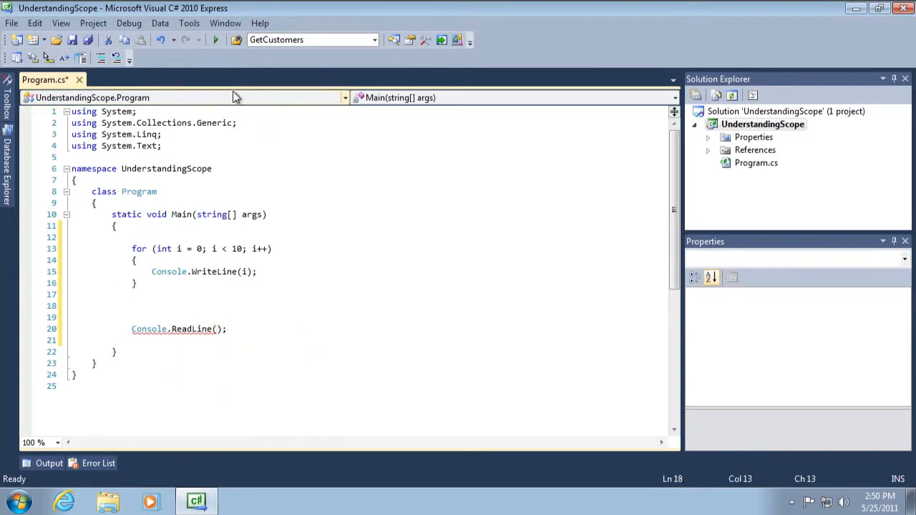
pyautogui.click(214, 40)
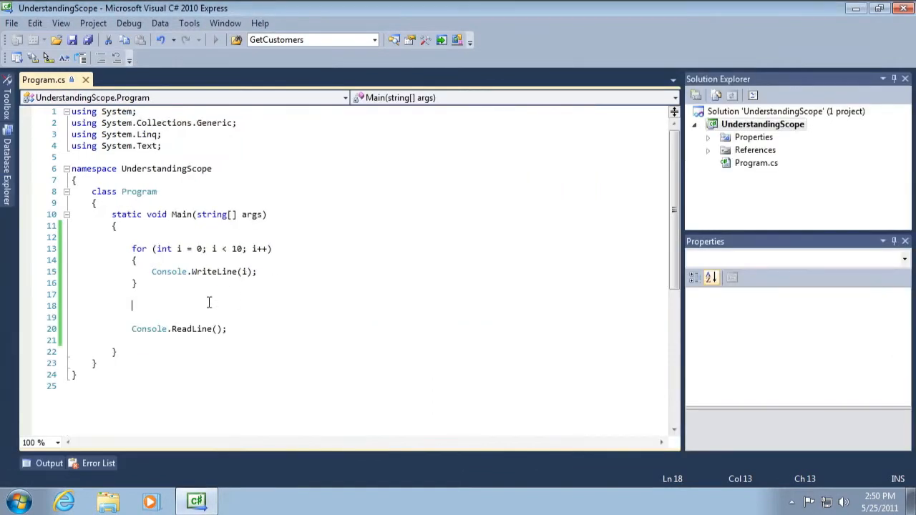
# Step: Add Console.WriteLine(i); after the for loop, outside its braces
pyautogui.write('Console.W')
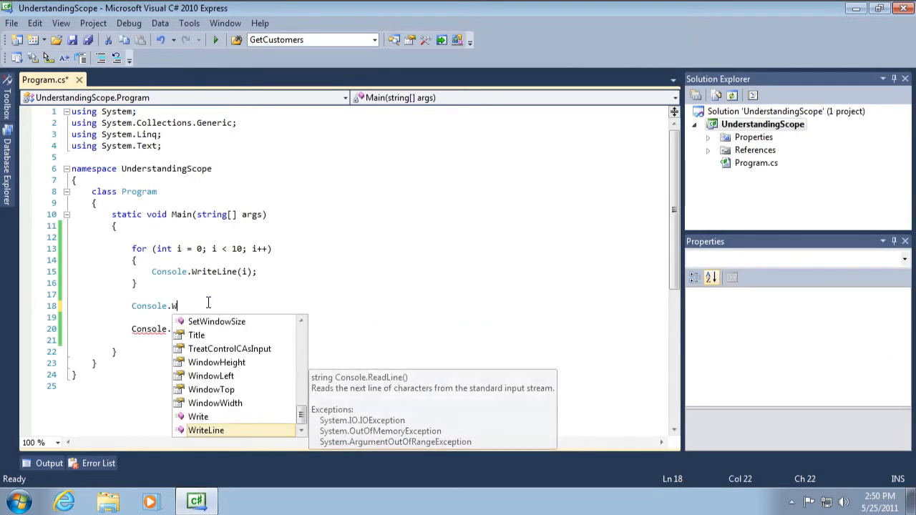
pyautogui.write('riteLine(i);')
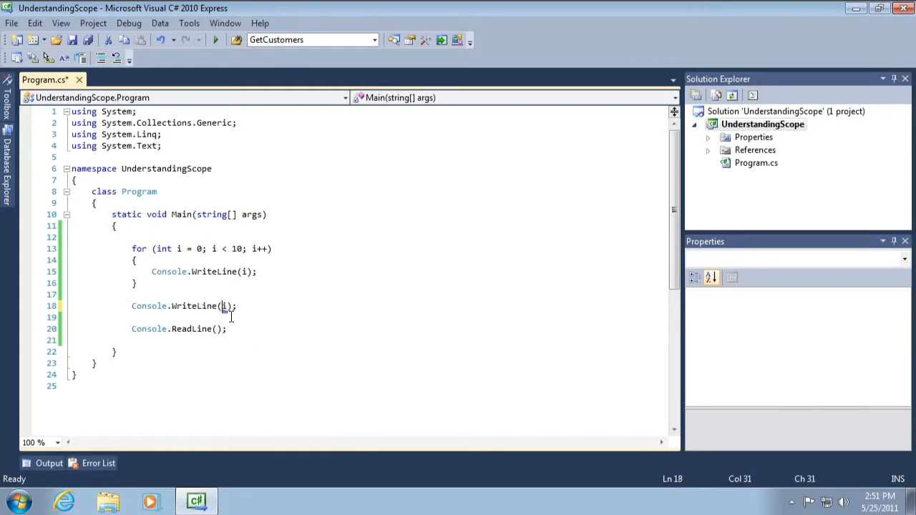
pyautogui.click(241, 318)
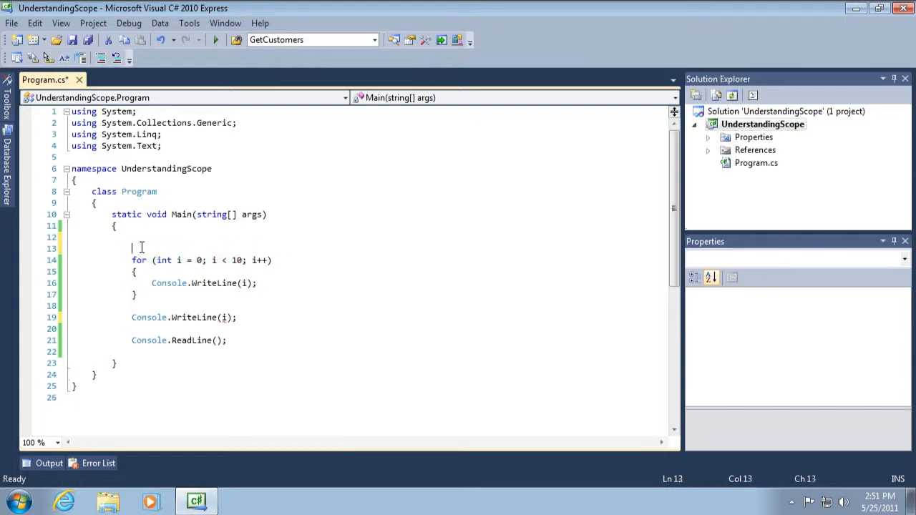
# Step: Comment out the outer WriteLine, declare string j = "" and set j from i inside the loop
pyautogui.write('//')
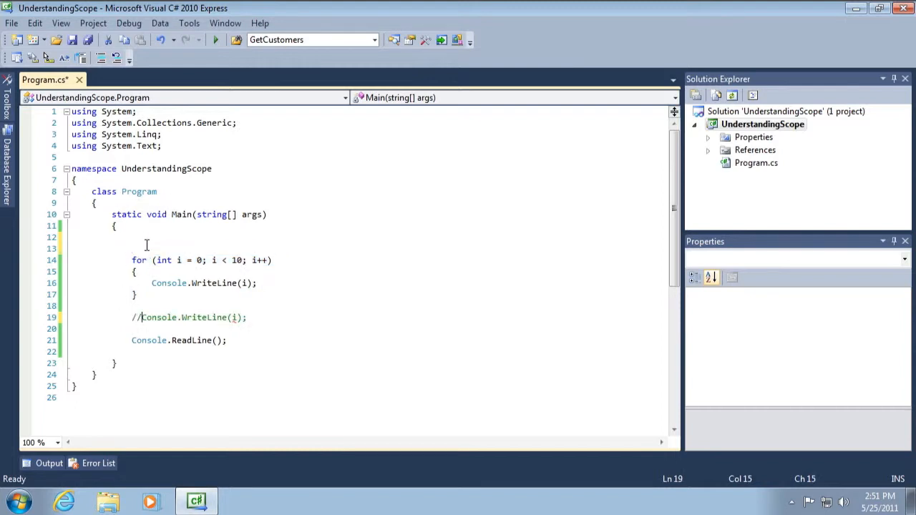
pyautogui.write('string j =')
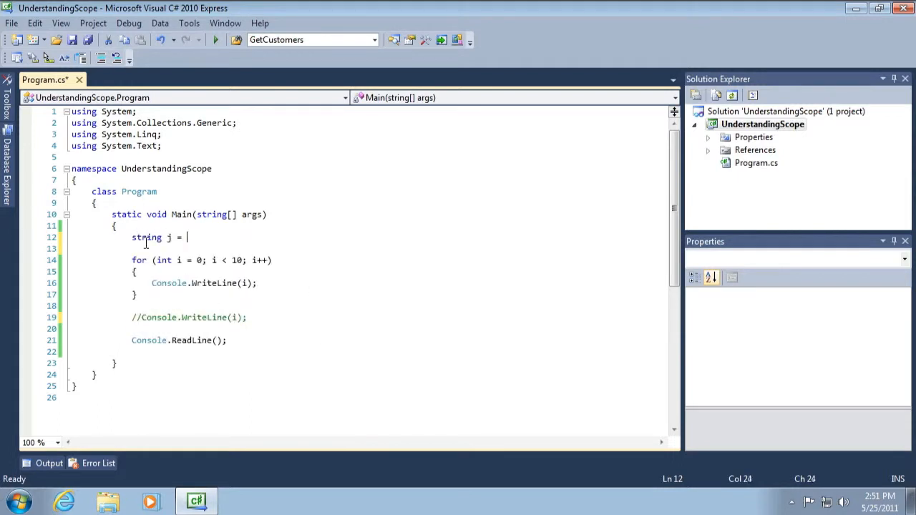
pyautogui.write('"";')
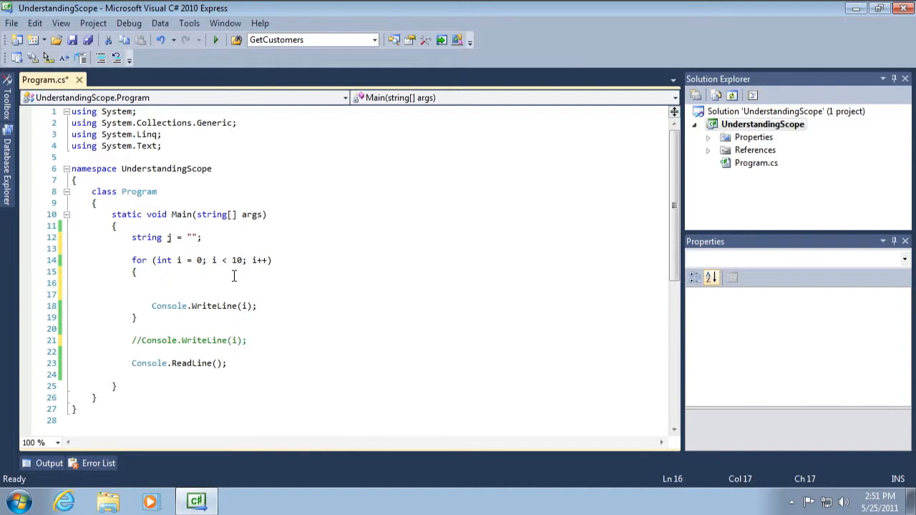
pyautogui.write('j = i.ToString(')
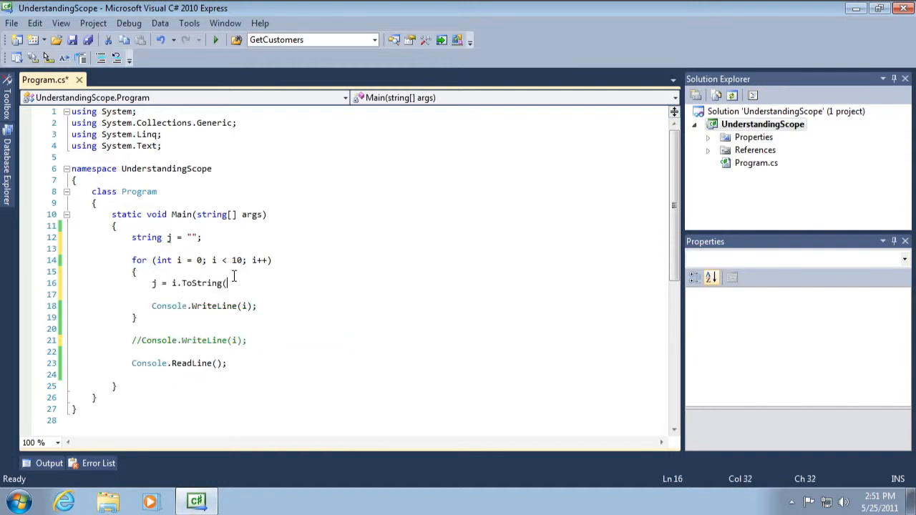
pyautogui.write(');')
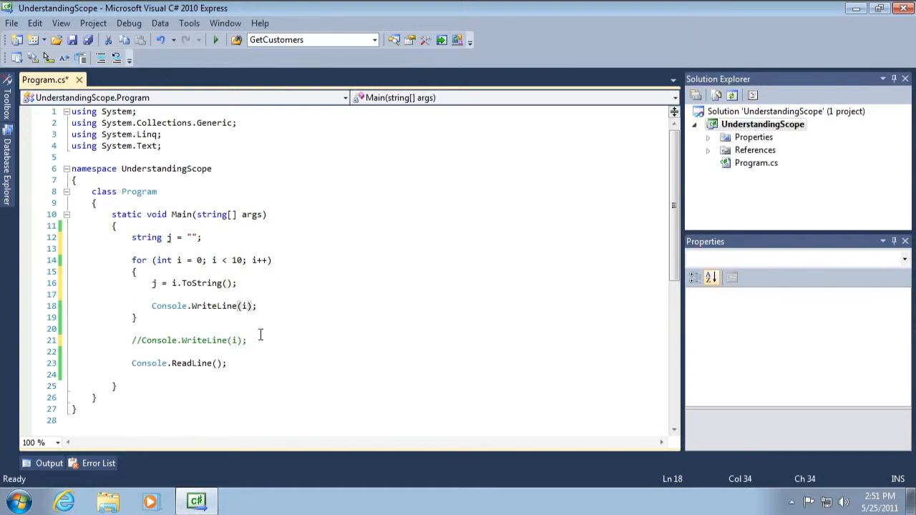
# Step: Print "Outside of the for: " with j, run the program and close the console window
pyautogui.write('Console.WriteLine("Outside of " + j);')
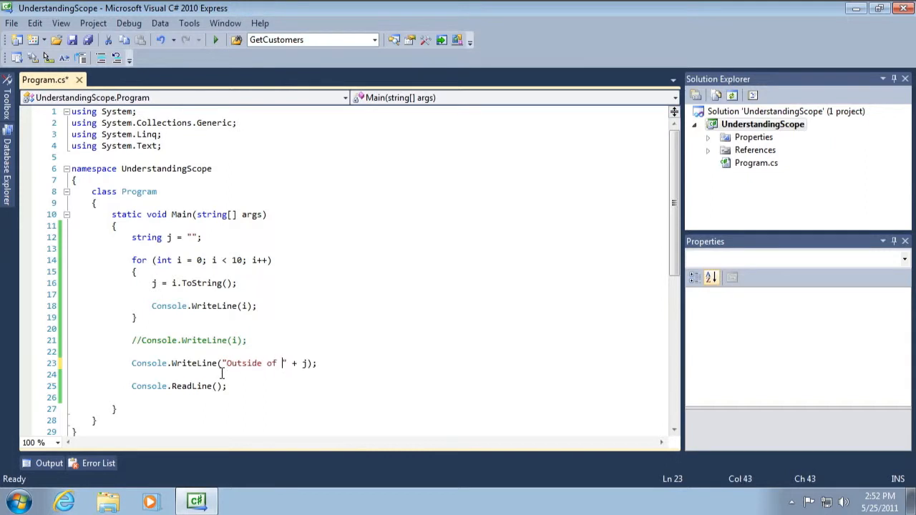
pyautogui.write('the for:')
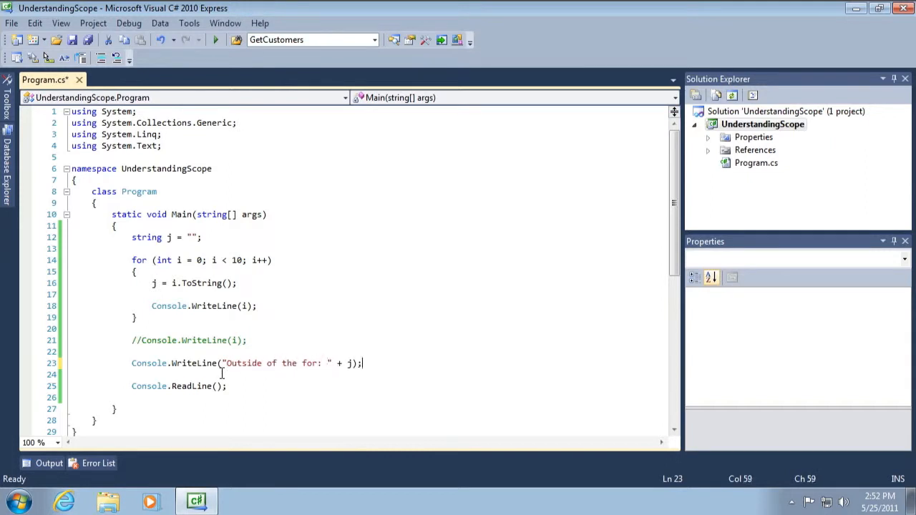
pyautogui.click(215, 40)
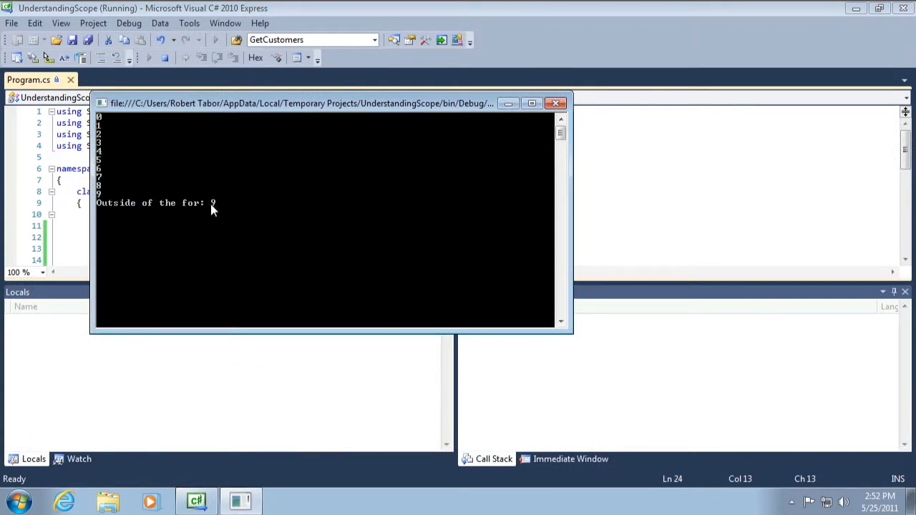
pyautogui.moveTo(250, 242)
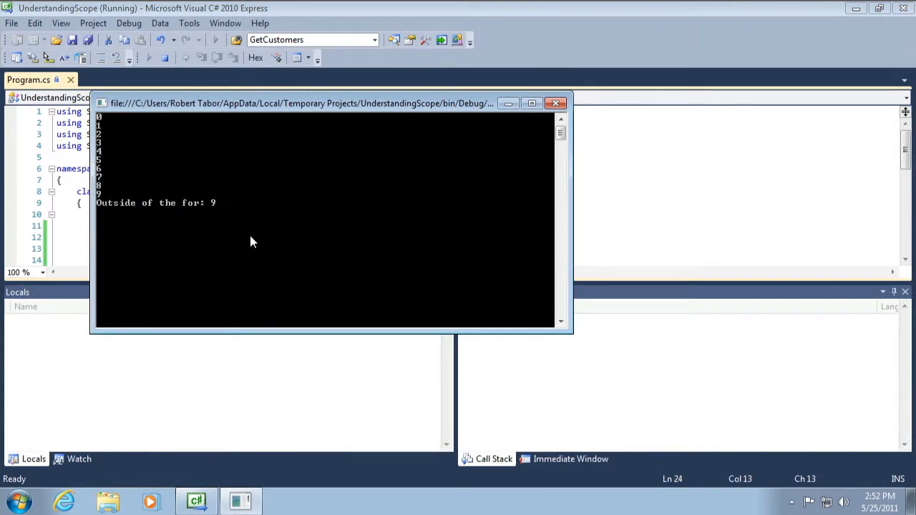
pyautogui.click(556, 103)
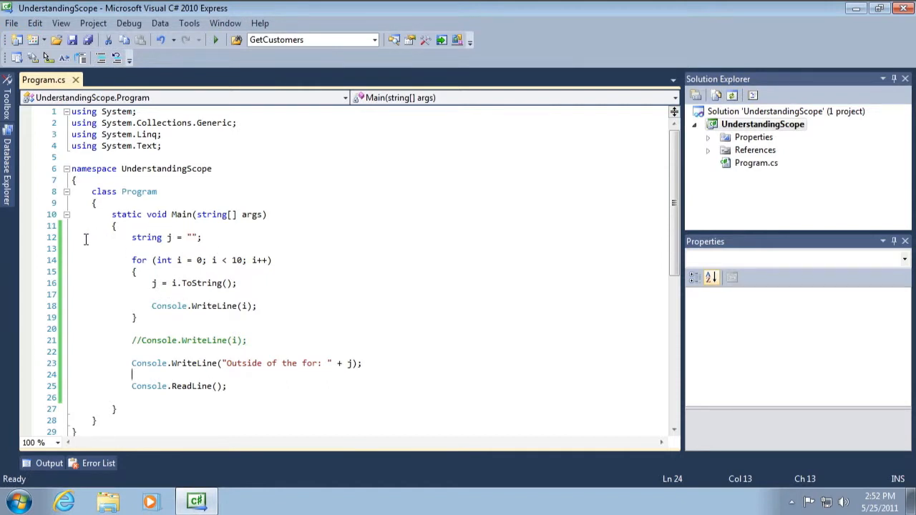
pyautogui.moveTo(114, 235)
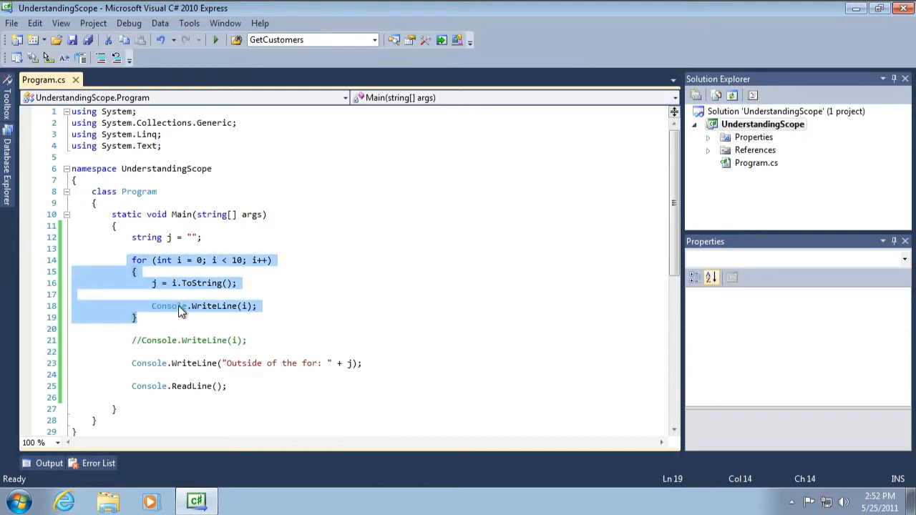
pyautogui.click(155, 284)
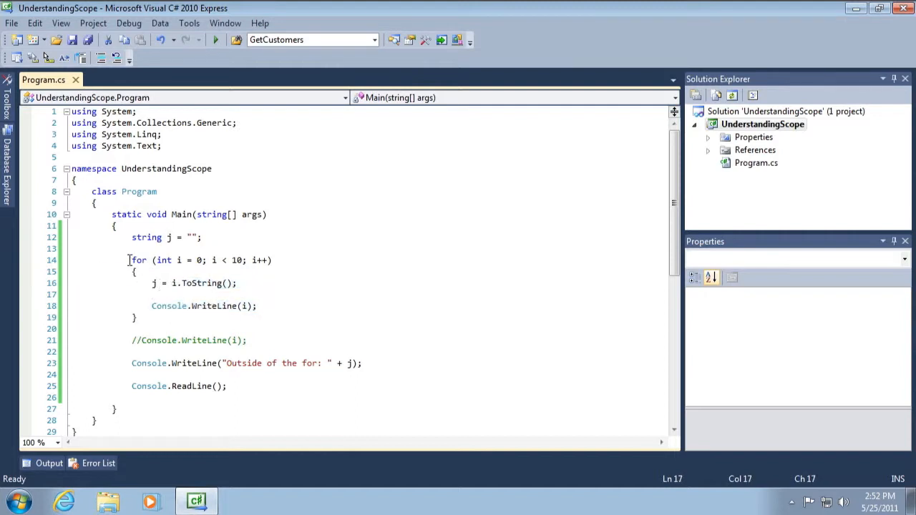
pyautogui.moveTo(128, 260); pyautogui.dragTo(136, 318)
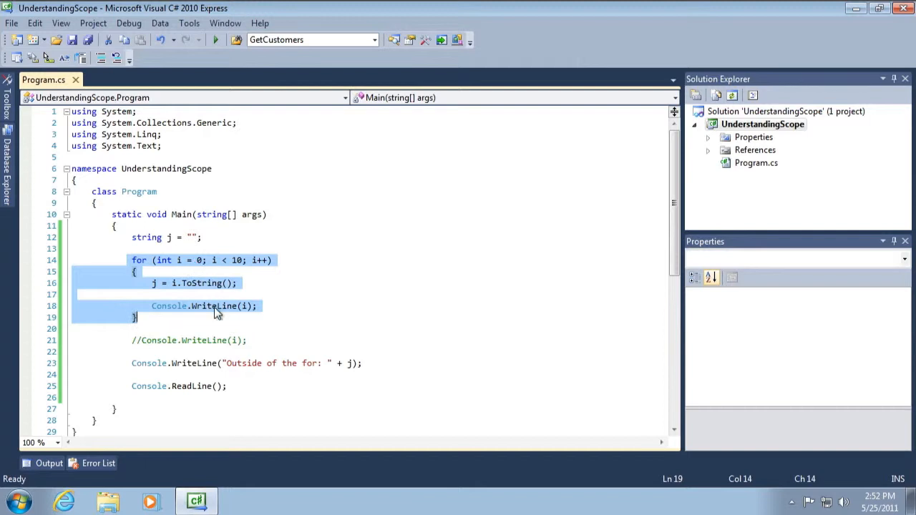
pyautogui.click(152, 352)
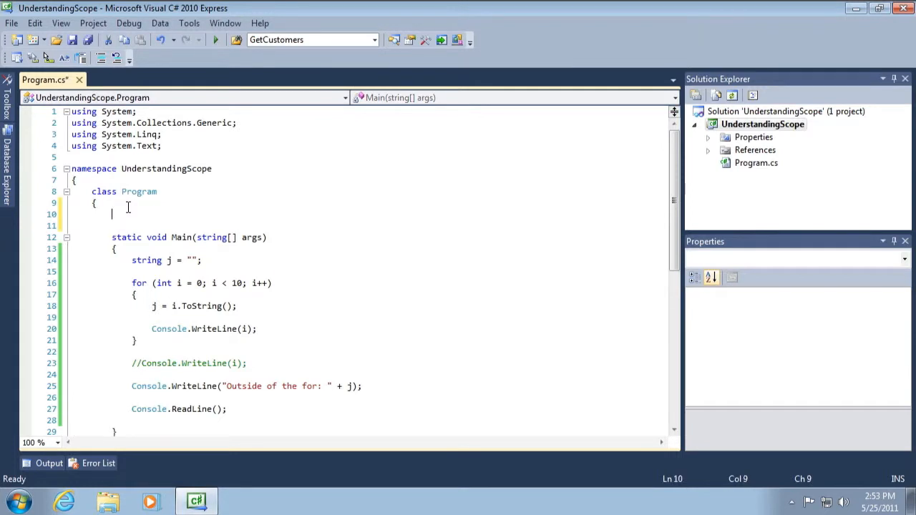
# Step: Declare the class-level field private static string k = ""; above Main
pyautogui.write('p')
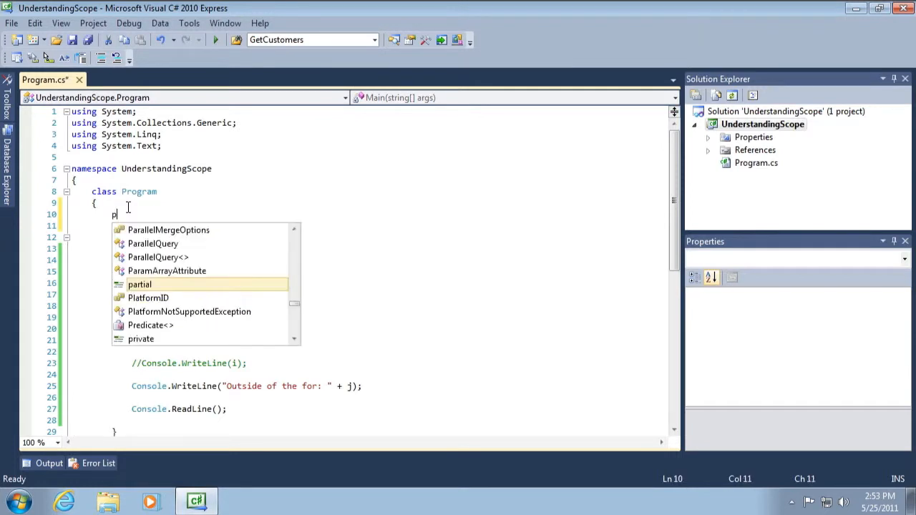
pyautogui.write('rivate static string')
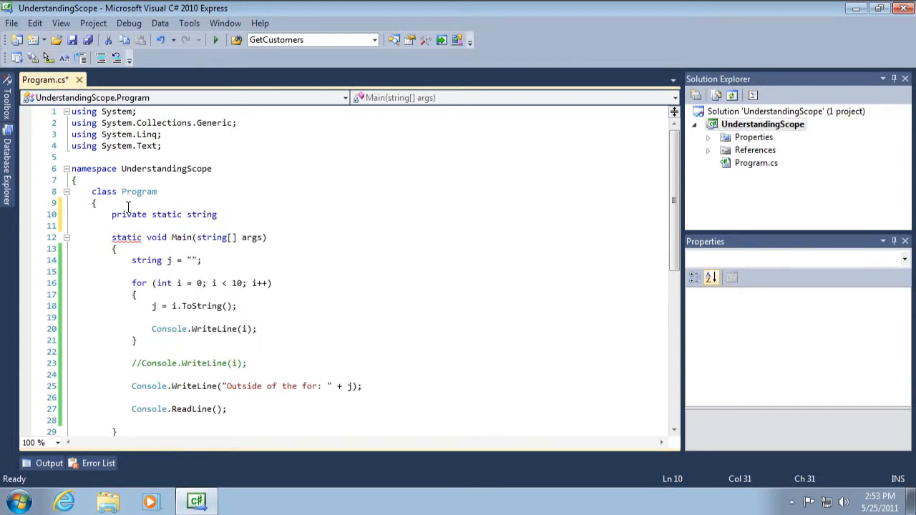
pyautogui.write('k =')
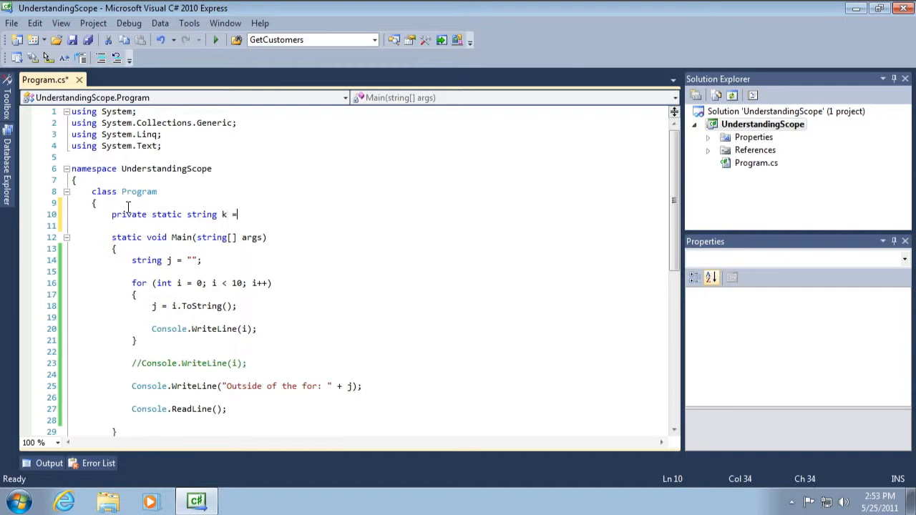
pyautogui.write('"";')
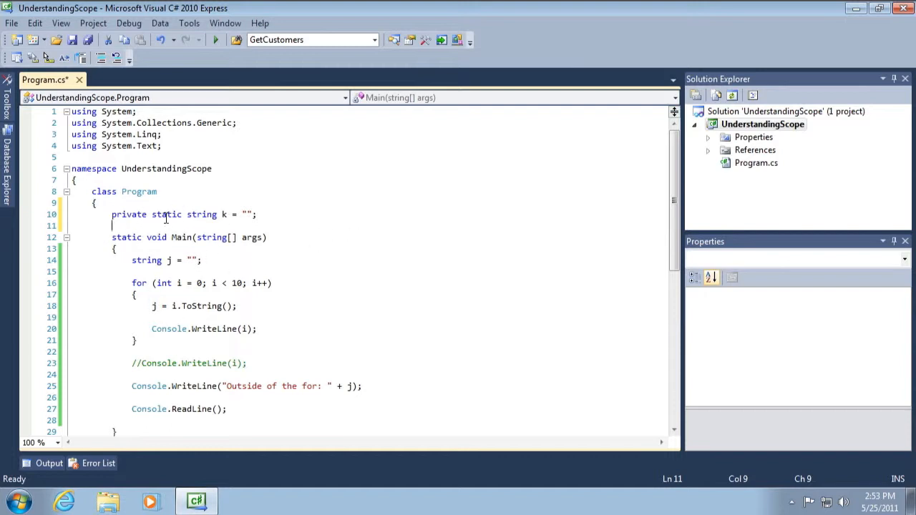
# Step: Set k = i.ToString(); inside the for loop
pyautogui.scroll(-3)
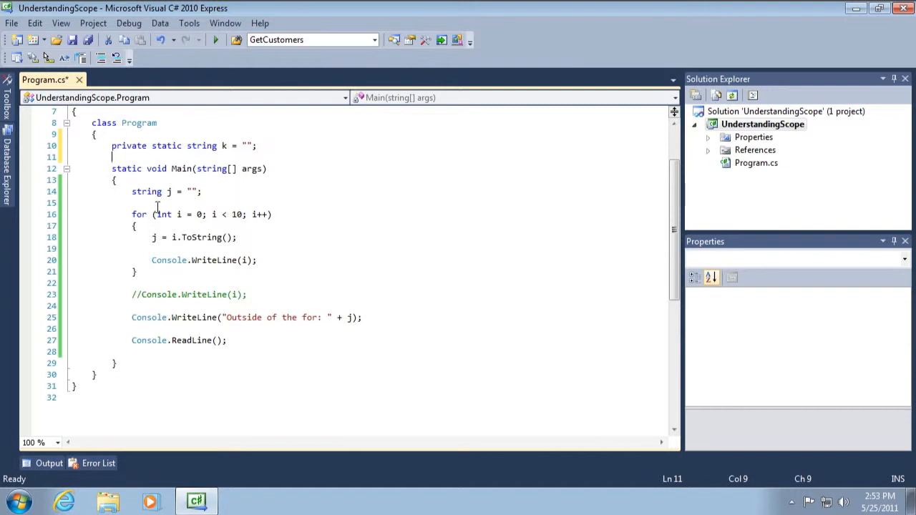
pyautogui.write('k = i')
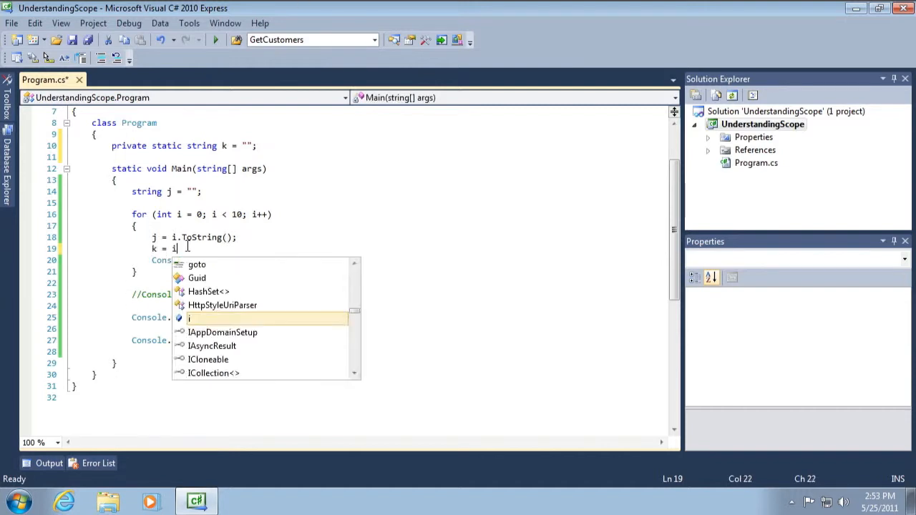
pyautogui.write('.ToString();')
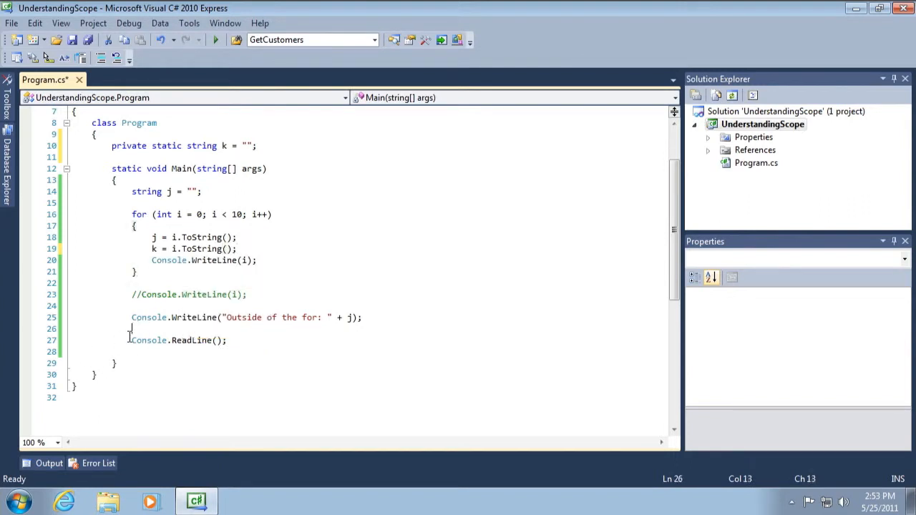
# Step: Print "k: " + k with Console.WriteLine after the loop
pyautogui.write('Con')
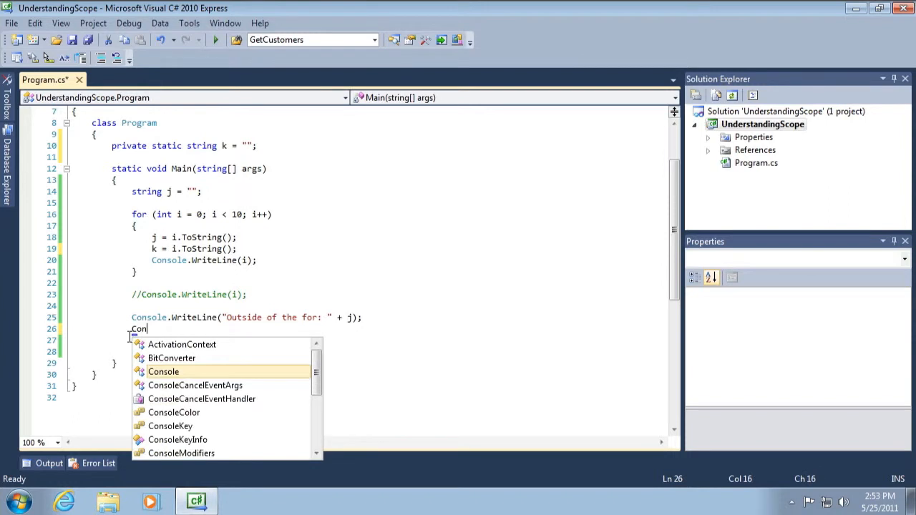
pyautogui.write('sole.Wr')
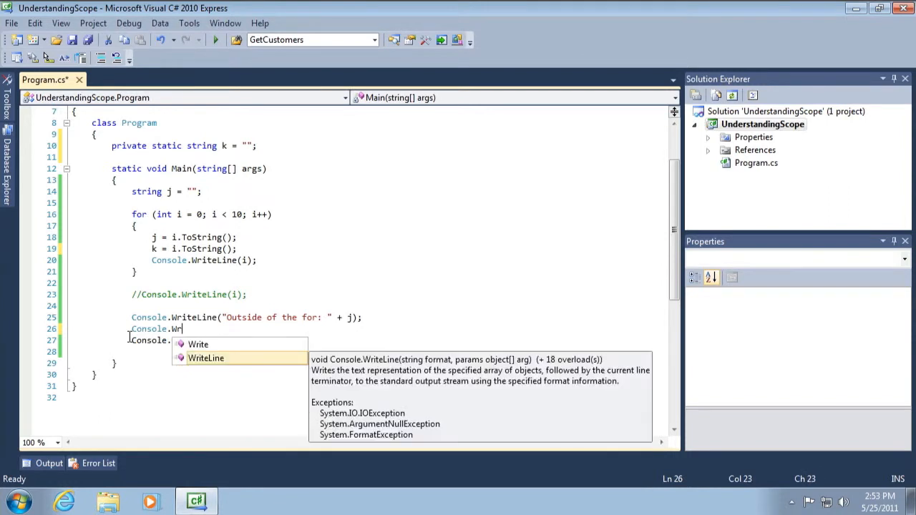
pyautogui.write('iteLine("k: " + k')
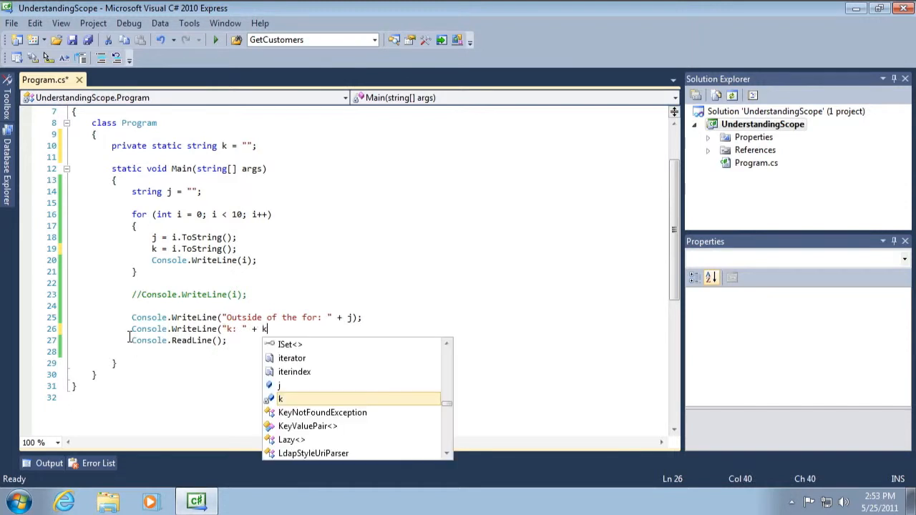
pyautogui.write(');')
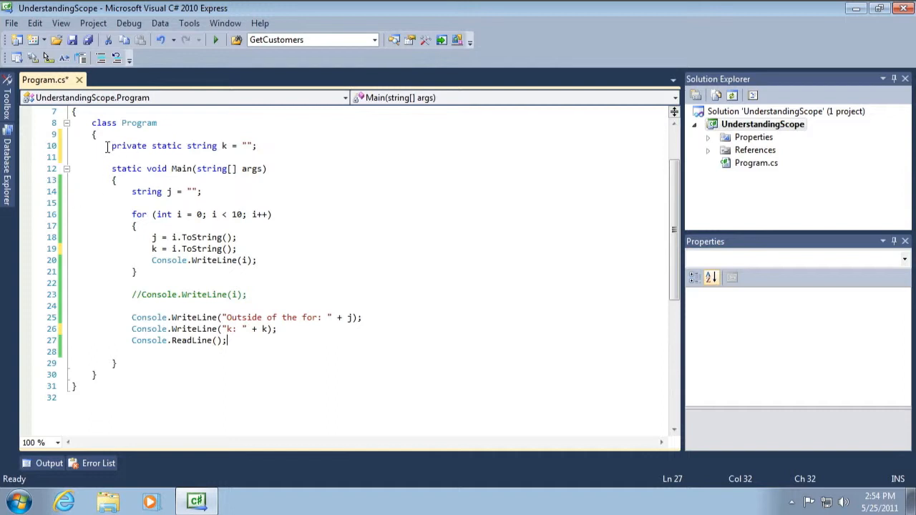
# Step: Select the loop body and place the insertion point after Console.WriteLine(i); inside the loop
pyautogui.moveTo(107, 146); pyautogui.dragTo(149, 327)
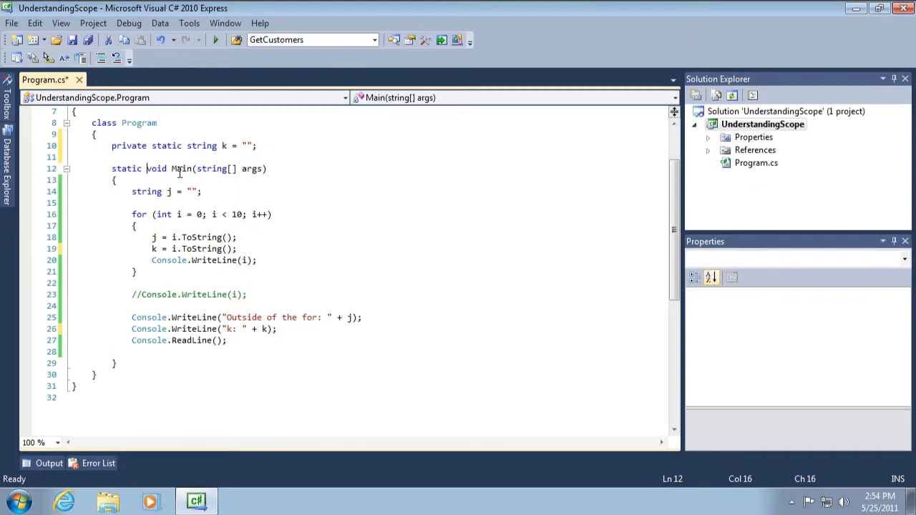
pyautogui.moveTo(186, 307)
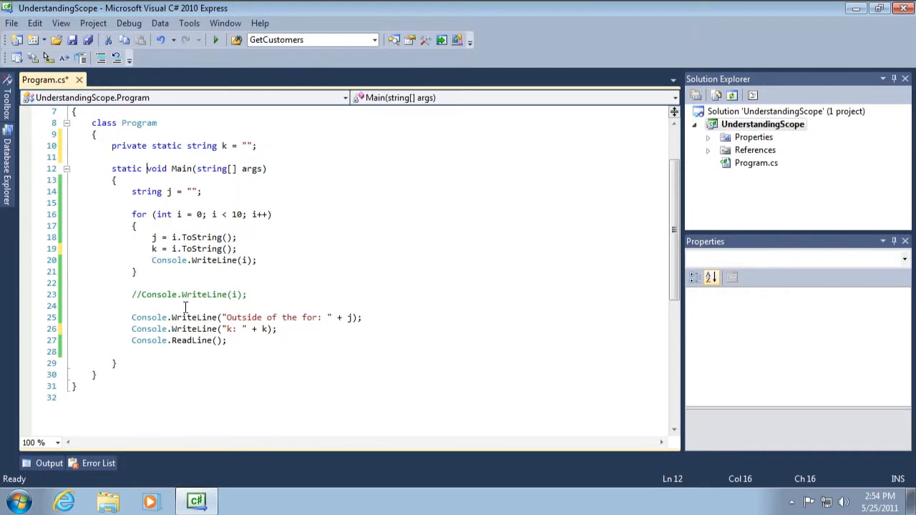
pyautogui.click(215, 40)
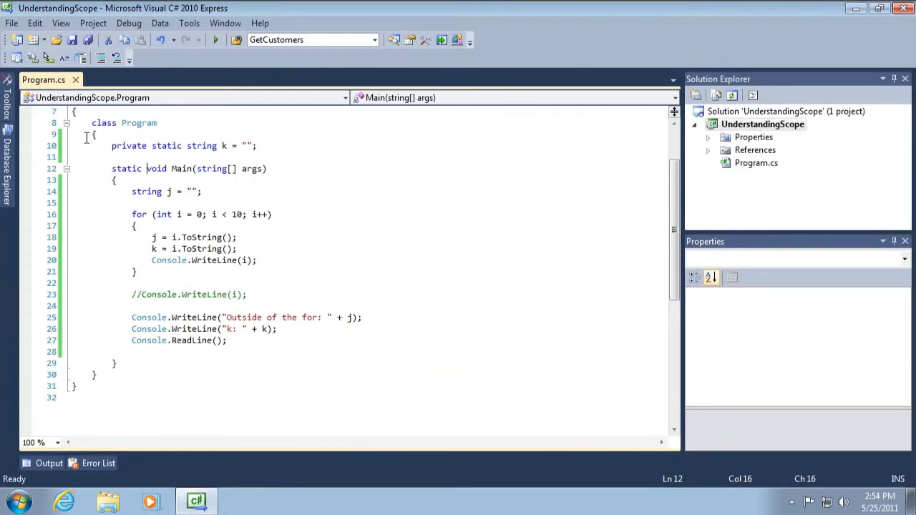
pyautogui.click(259, 146)
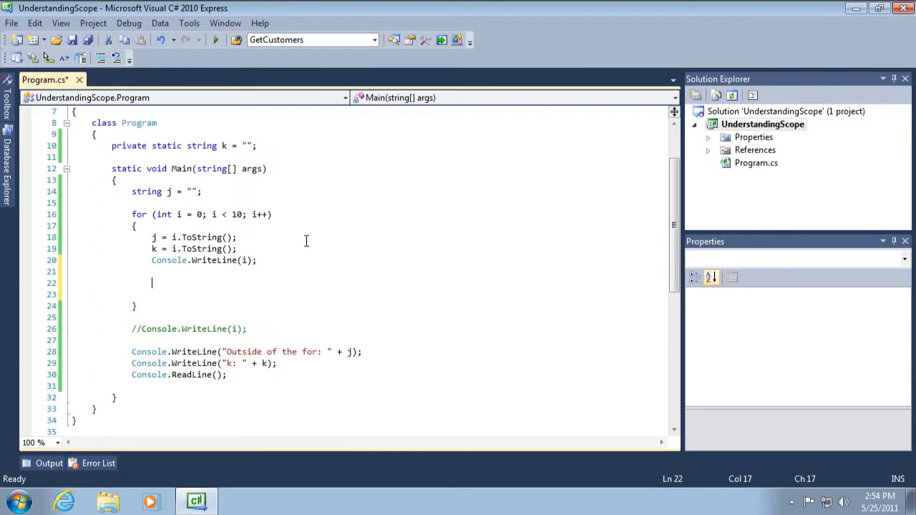
# Step: Add an if (i == 9) block declaring string l = i.ToString(); inside the loop
pyautogui.write('if (i == 9')
pyautogui.click(368, 295)
pyautogui.write('{')
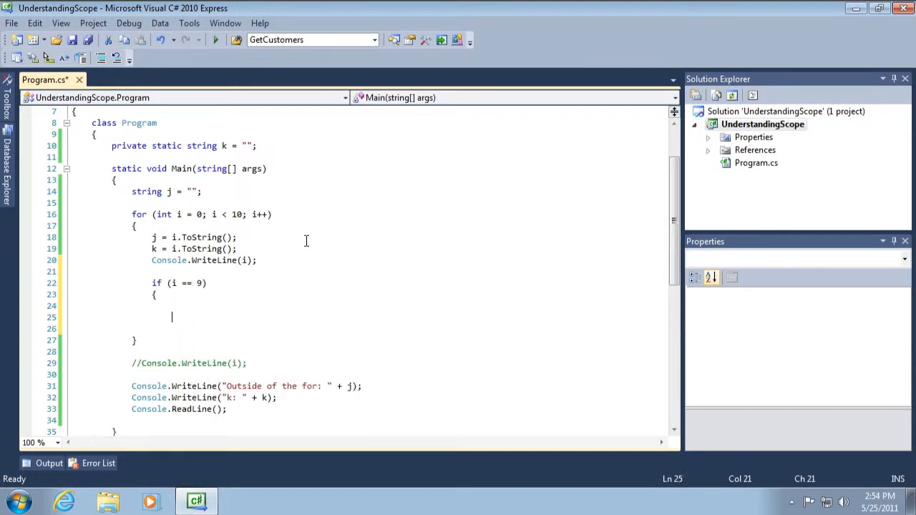
pyautogui.write('string')
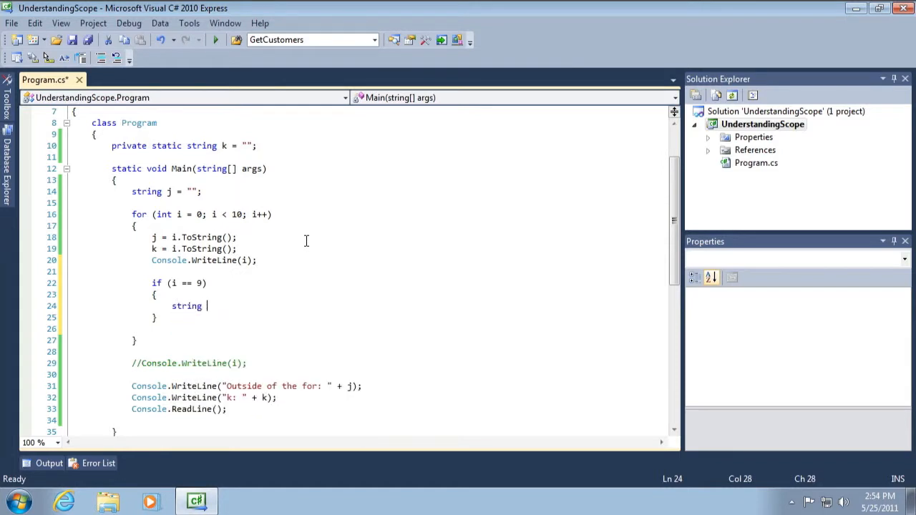
pyautogui.write('l =')
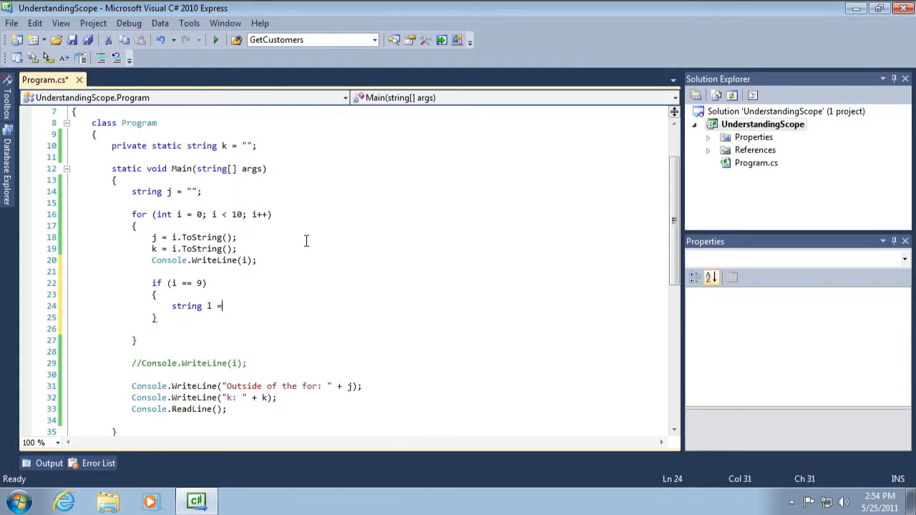
pyautogui.write('i.ToString();')
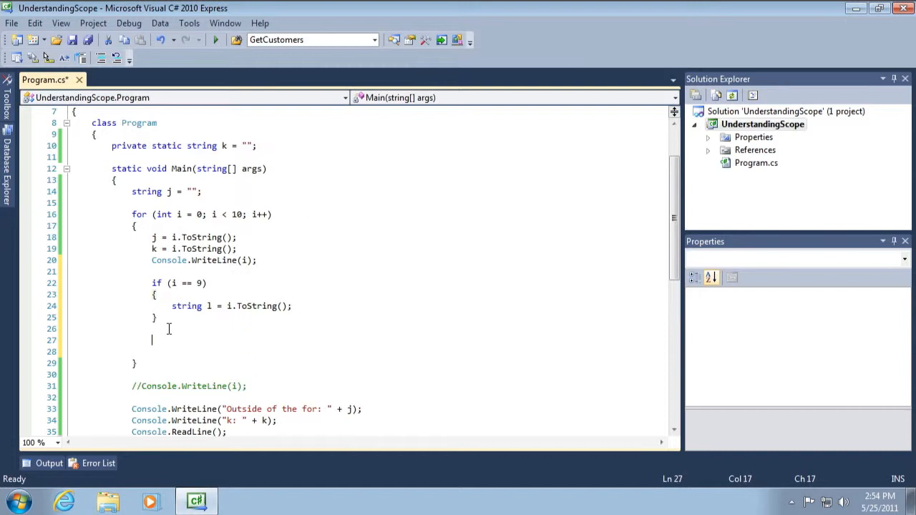
# Step: Print l with Console.WriteLine(l); after the if block
pyautogui.write('Console.WriteLine(lock')
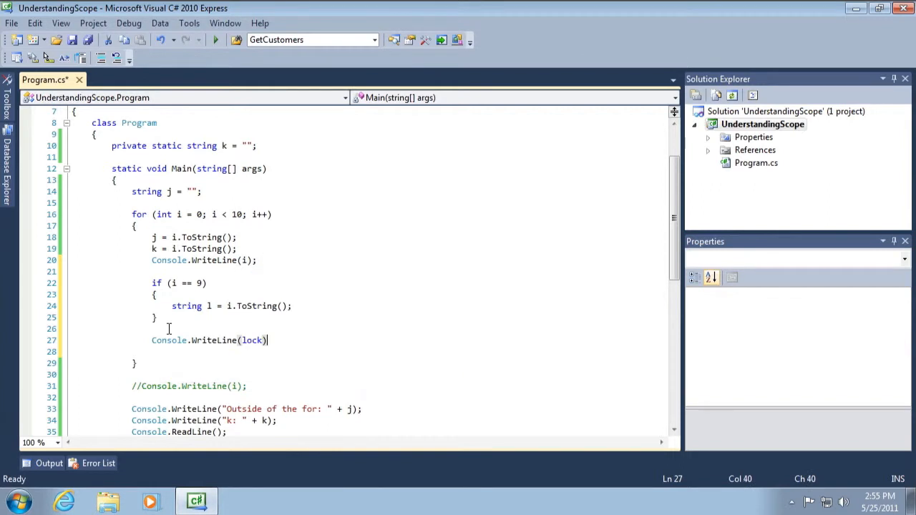
pyautogui.write('1);')
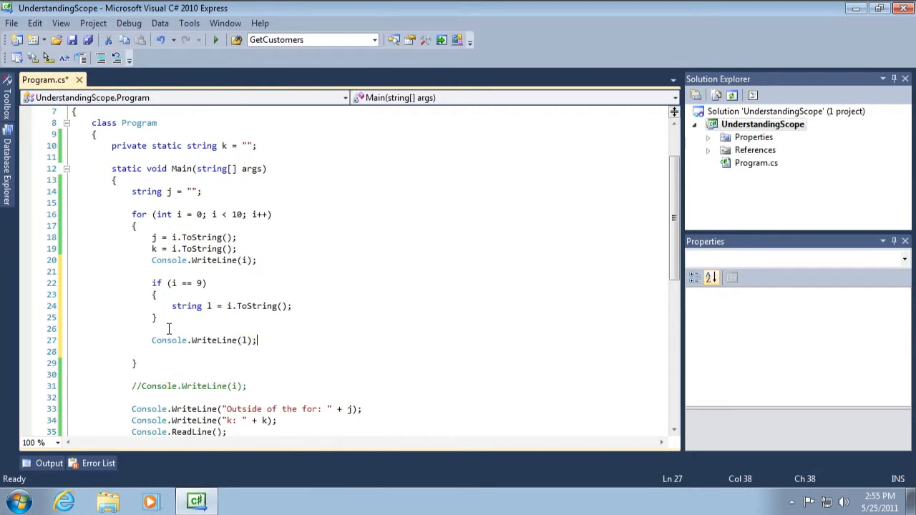
pyautogui.scroll(-3)
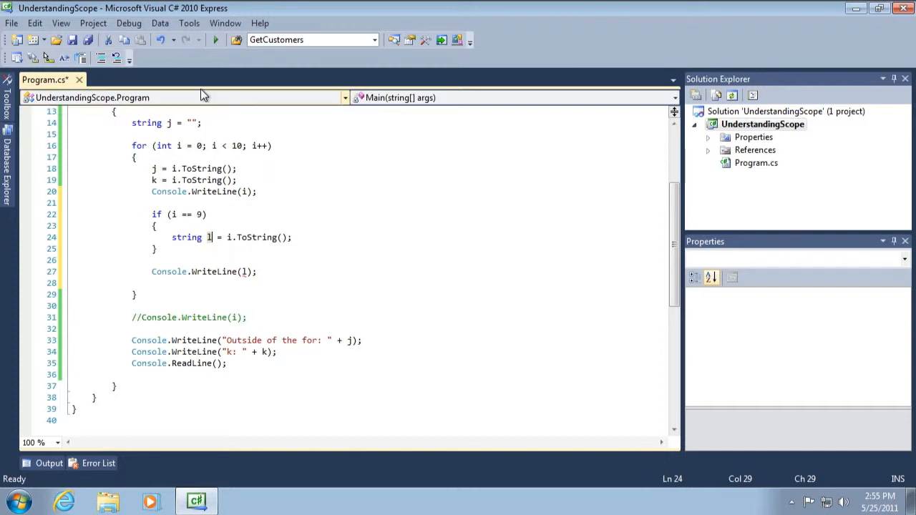
pyautogui.moveTo(216, 40)
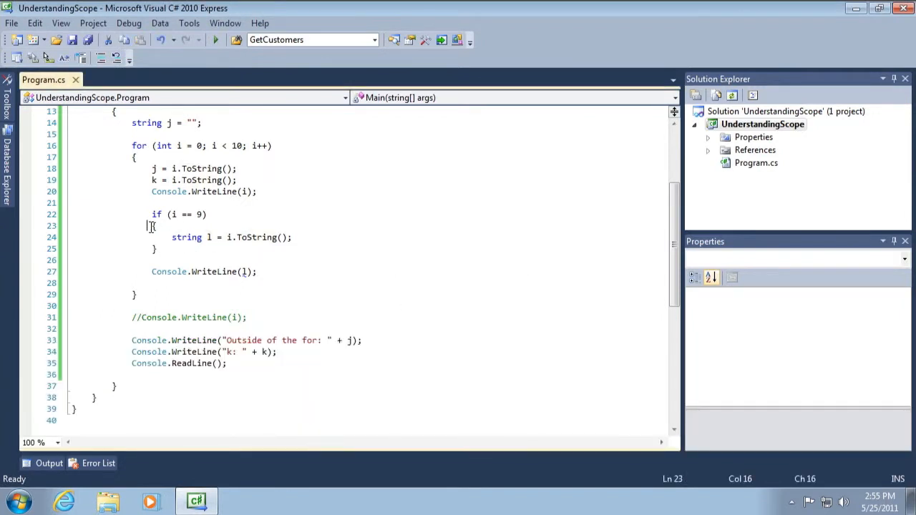
# Step: Mark the if block scope and comment out the Console.WriteLine(l) line with //
pyautogui.moveTo(152, 226); pyautogui.dragTo(156, 249)
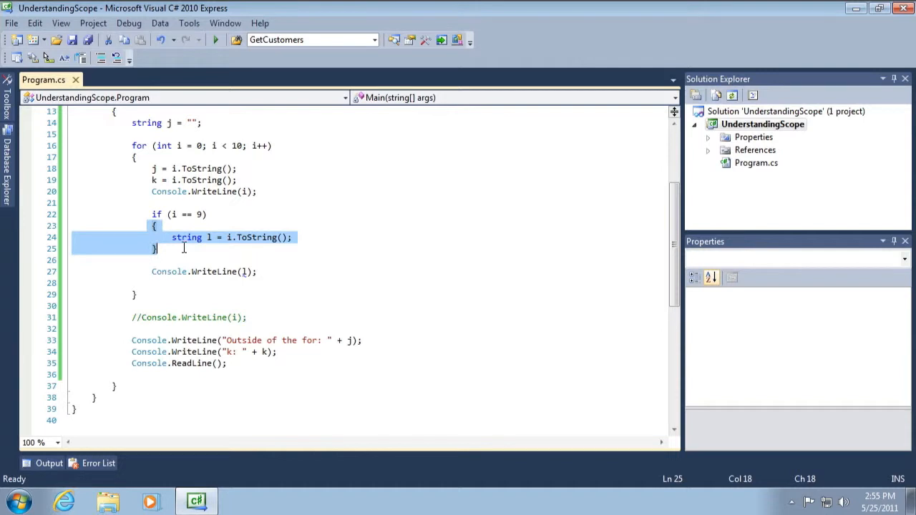
pyautogui.moveTo(180, 260)
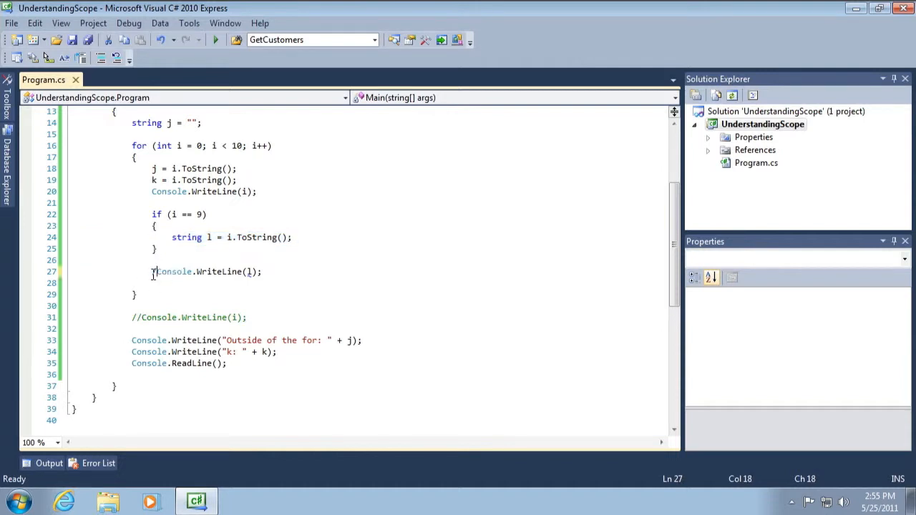
pyautogui.write('//')
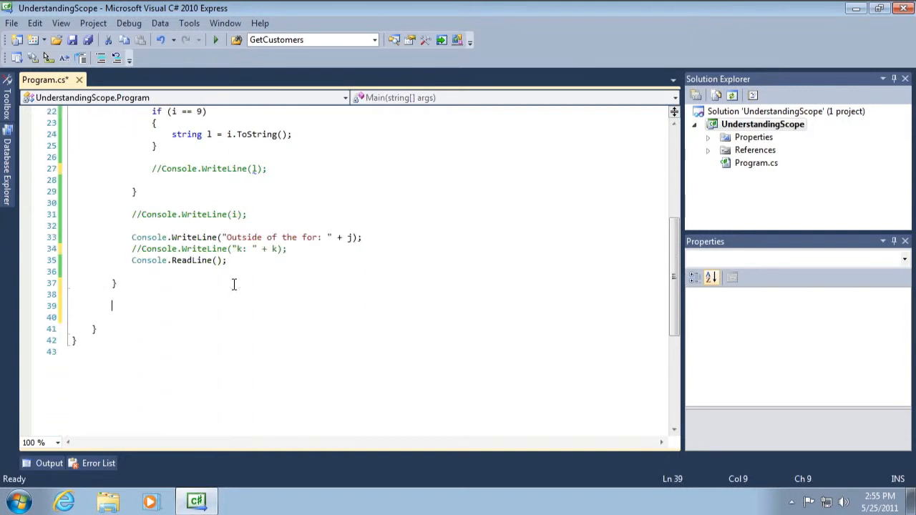
# Step: Add static void helperMethod() below Main containing Console.WriteLine(k);
pyautogui.write('static void h')
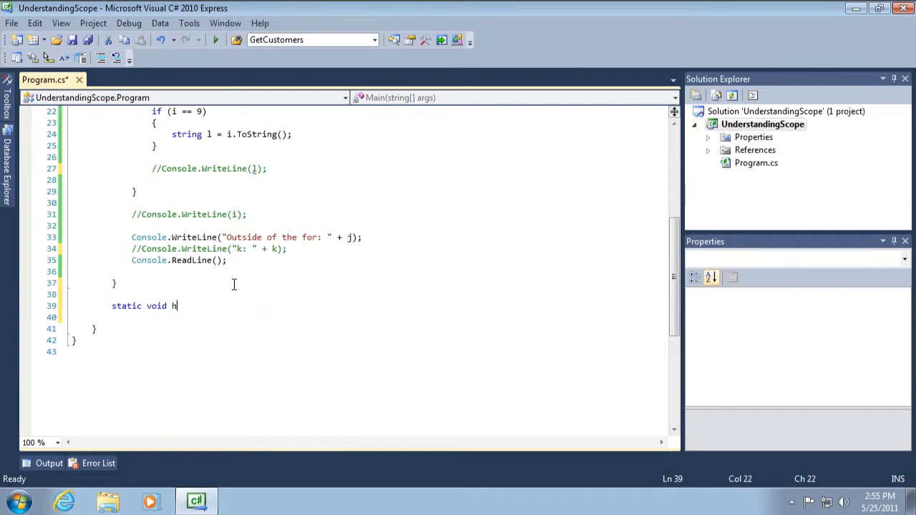
pyautogui.write('elperMethod()')
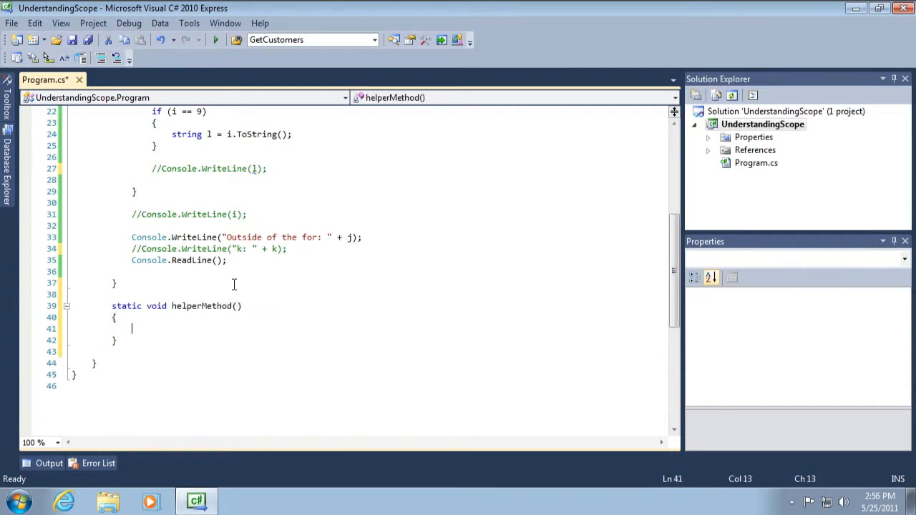
pyautogui.write('Console.WriteLine(k')
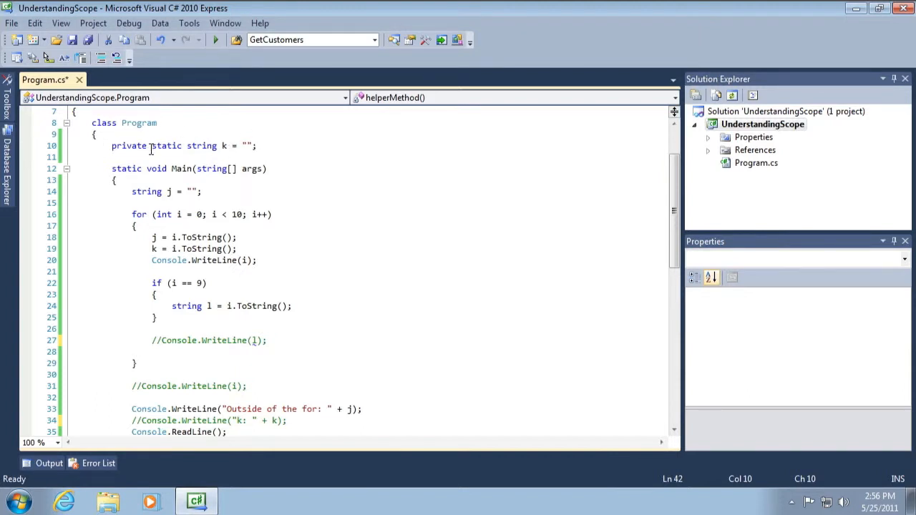
# Step: Add a helperMethod(); call in Main on the line above Console.ReadLine();
pyautogui.scroll(-3)
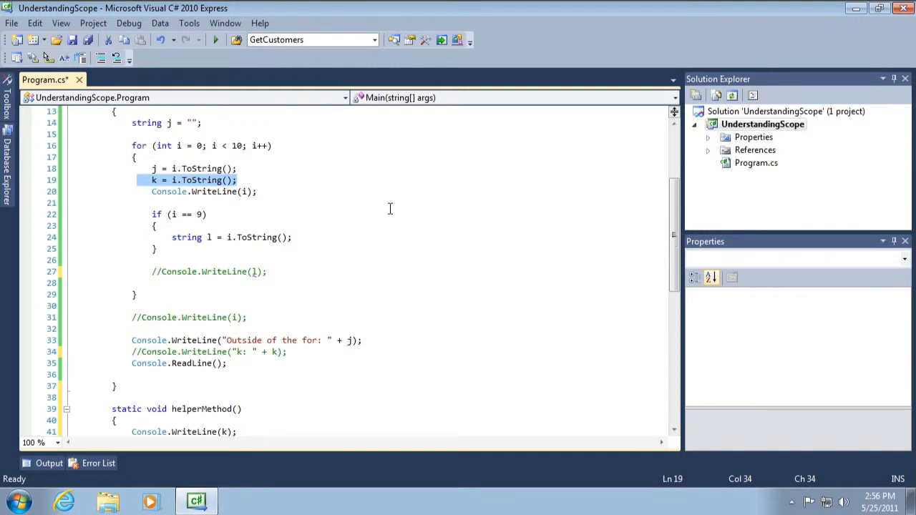
pyautogui.scroll(-3)
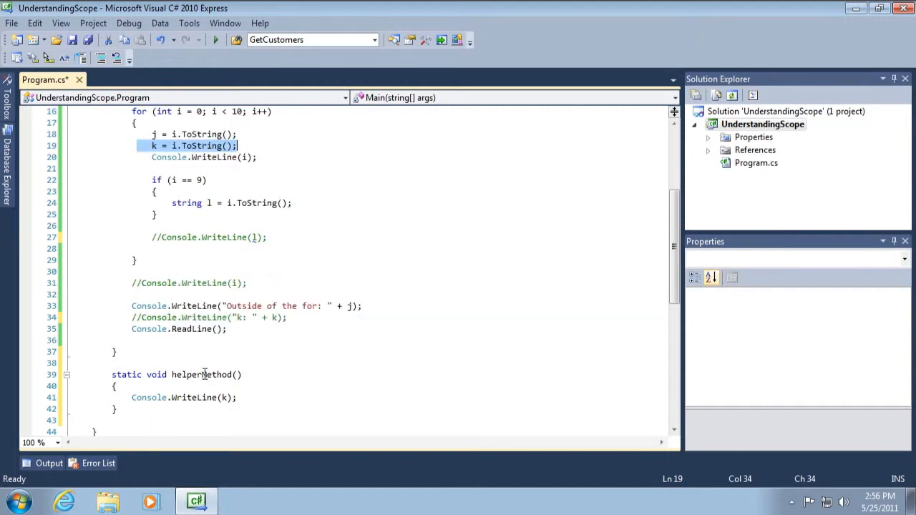
pyautogui.scroll(-3)
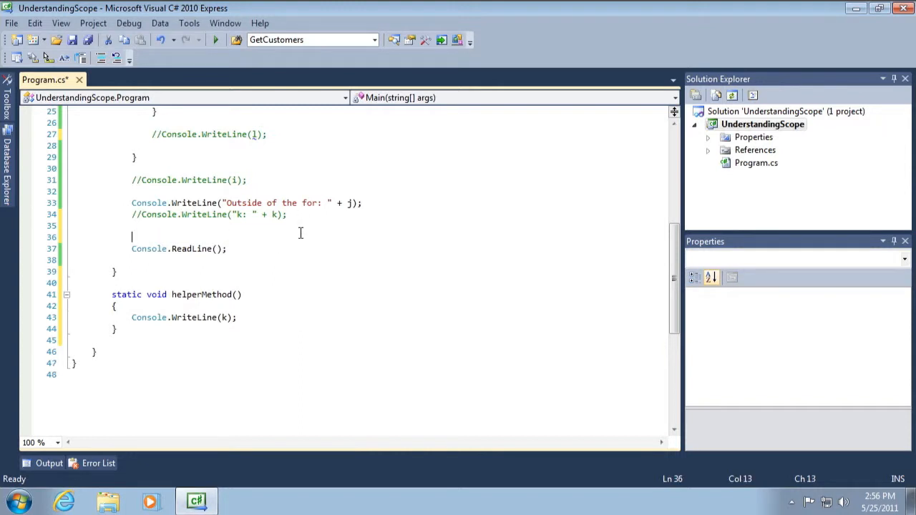
pyautogui.write('helperMethod();')
pyautogui.click(187, 318)
pyautogui.write('"" + ')
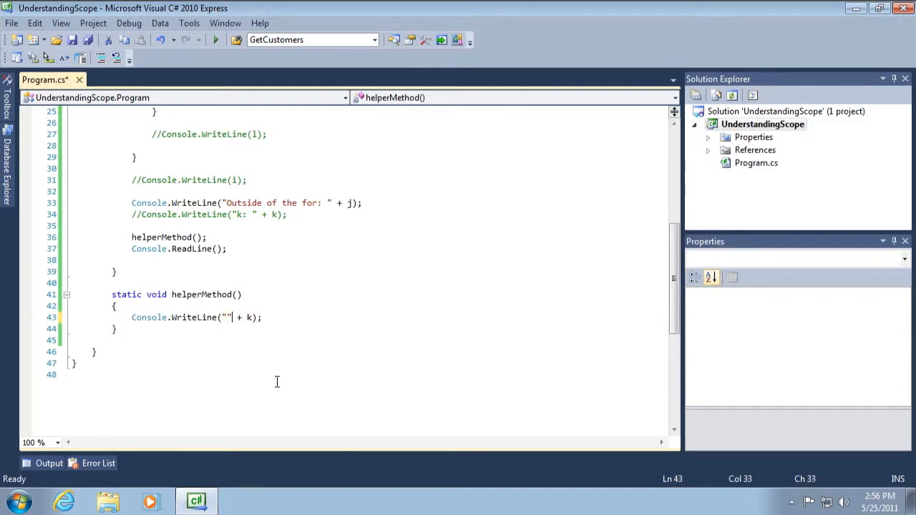
# Step: Change helperMethod's WriteLine to print "k from helperMethod: " + k
pyautogui.write('k:')
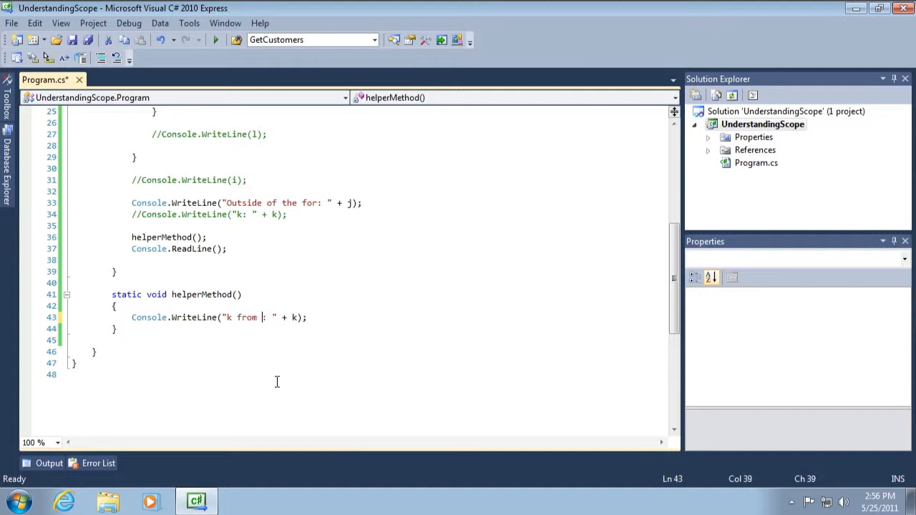
pyautogui.write('helperMethod')
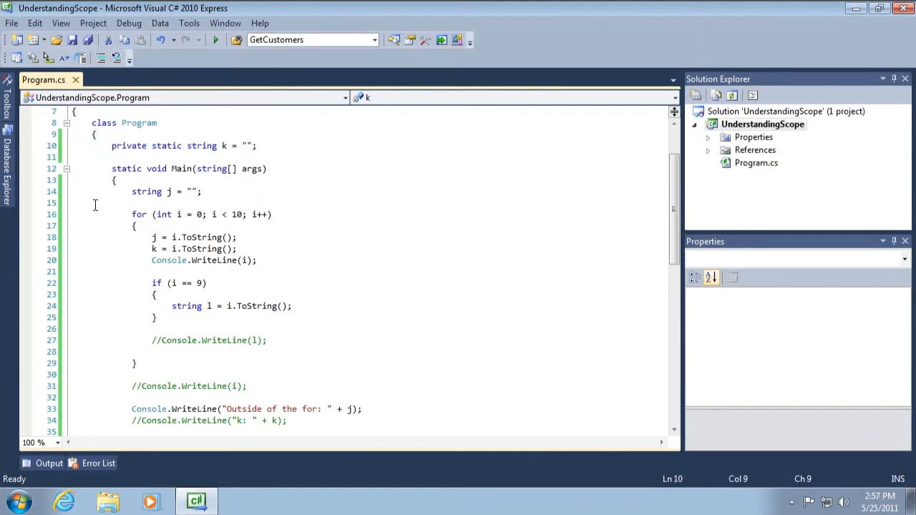
pyautogui.scroll(-3)
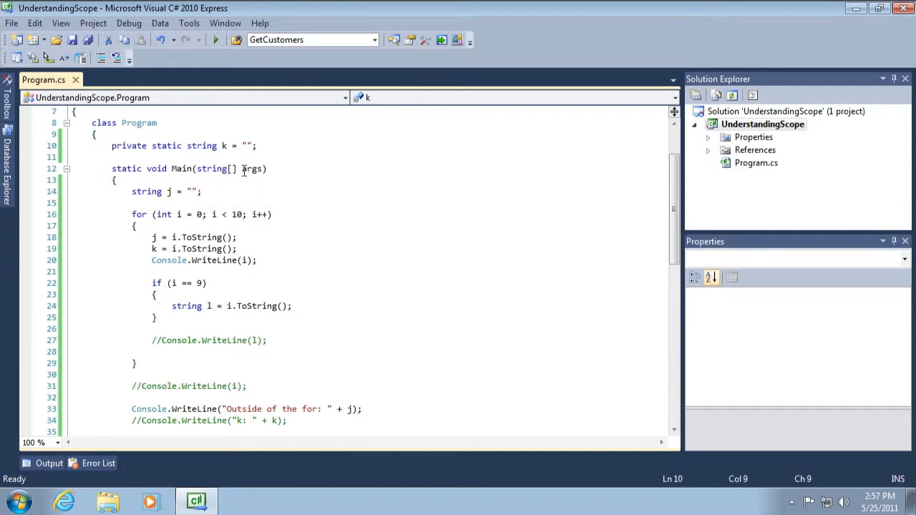
pyautogui.moveTo(112, 146); pyautogui.dragTo(217, 146)
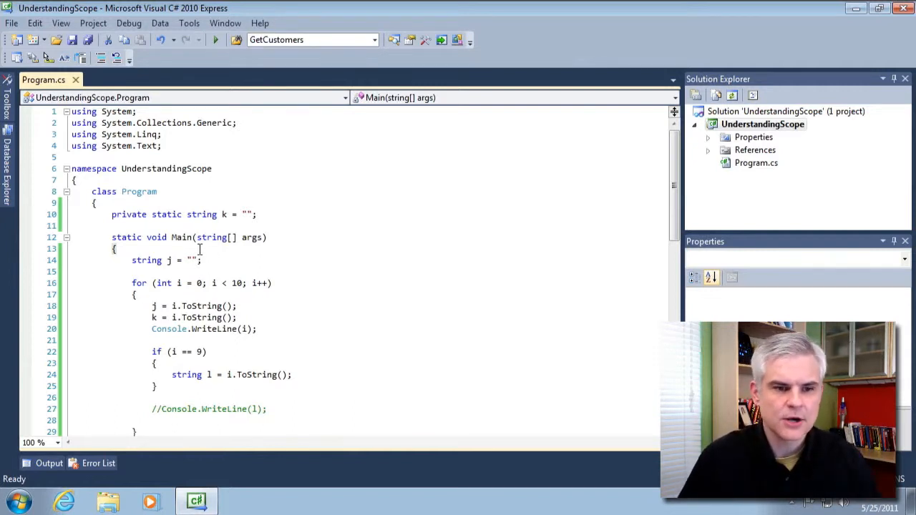
# Step: Comment out the old helperMethod with // and /* */ so it stays as reference
pyautogui.scroll(-3)
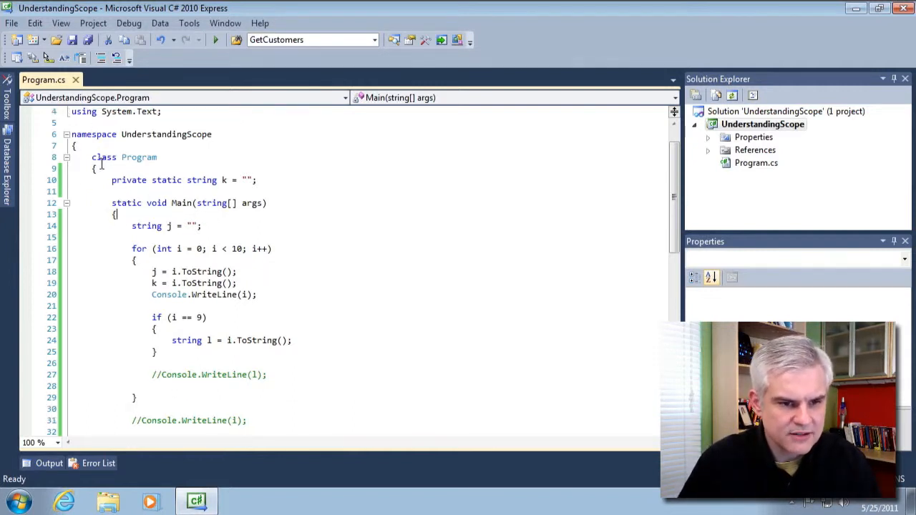
pyautogui.write('//')
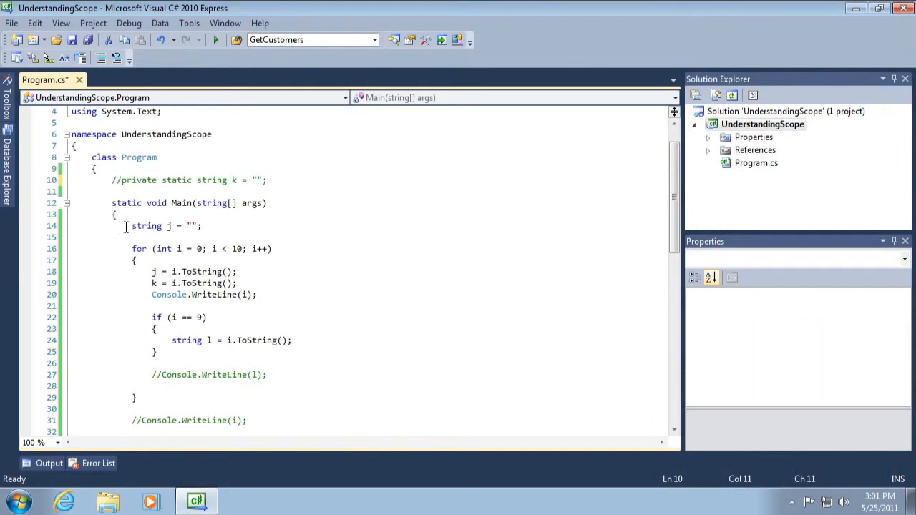
pyautogui.write('/*')
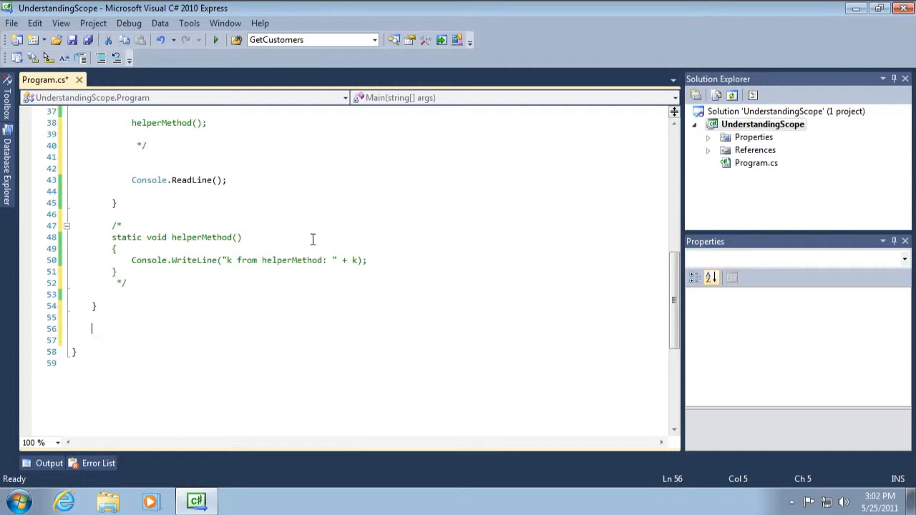
# Step: Declare class Car with an empty public void DoSomething() method
pyautogui.write('class Car')
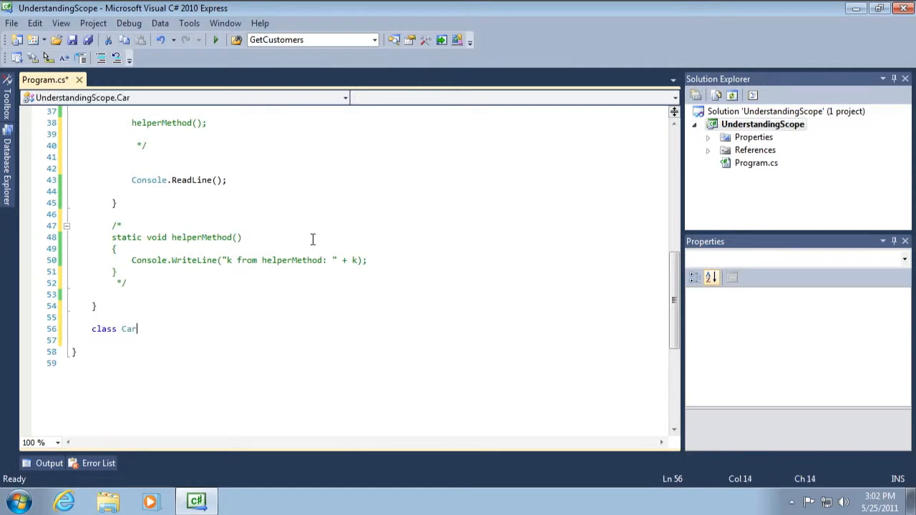
pyautogui.write('{')
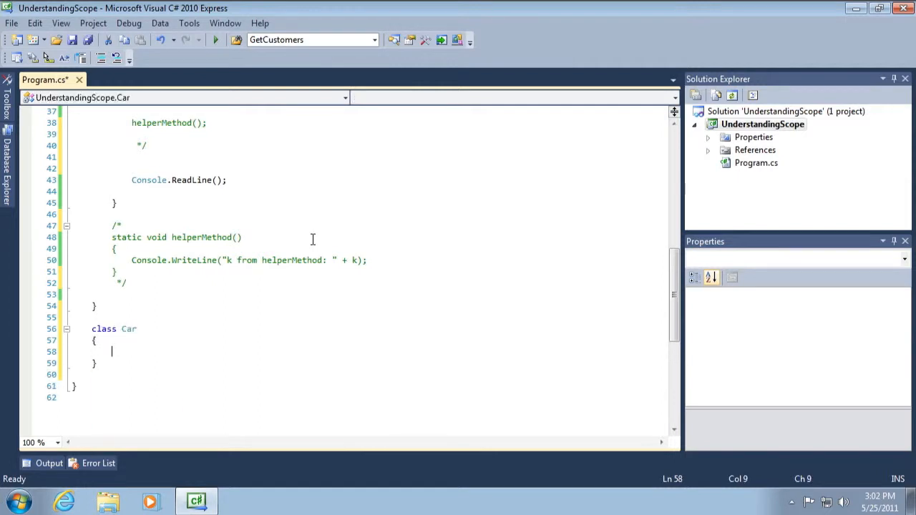
pyautogui.write('public')
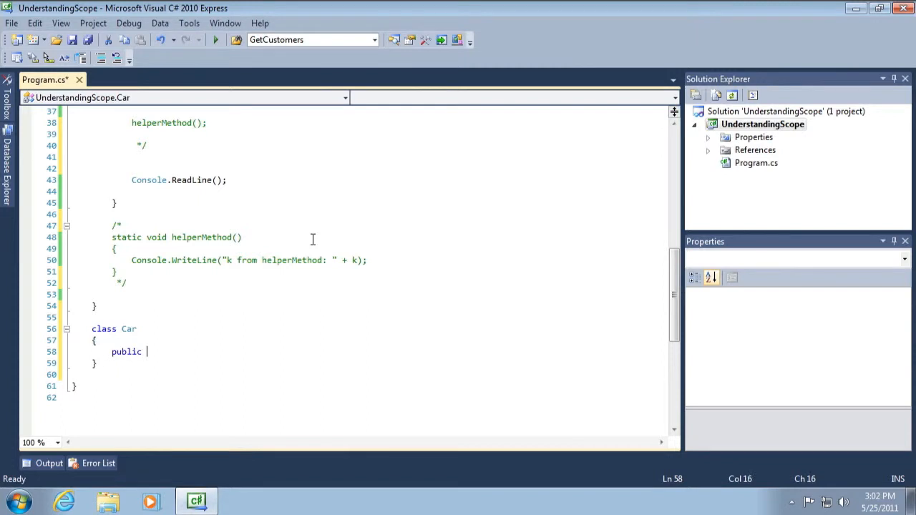
pyautogui.write('void DoSomehting(')
pyautogui.write('}')
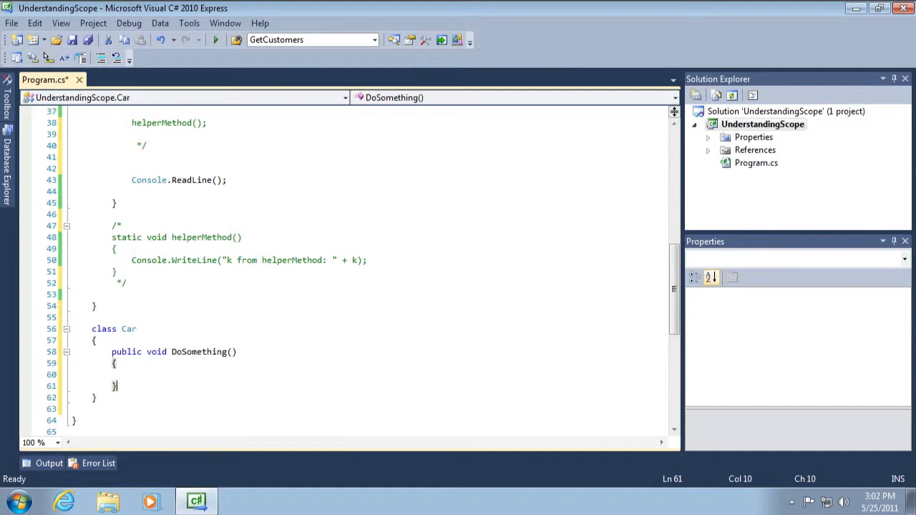
# Step: Add private string helperMethod() to Car returning "Hello world!"
pyautogui.write('private string h')
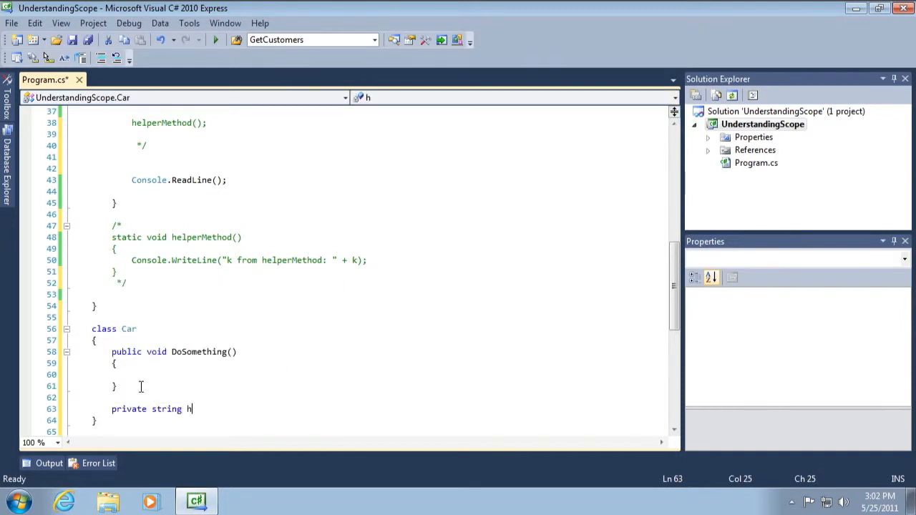
pyautogui.write('erl')
pyautogui.write('{')
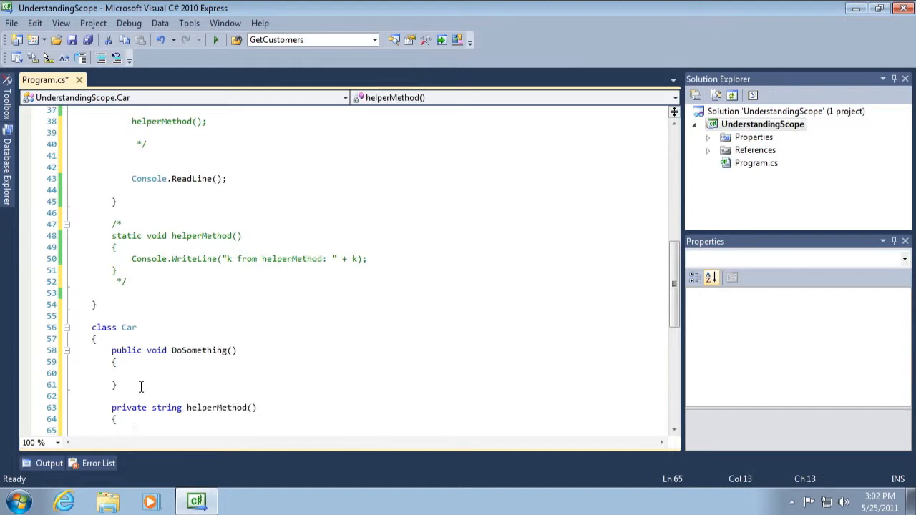
pyautogui.write('returtn')
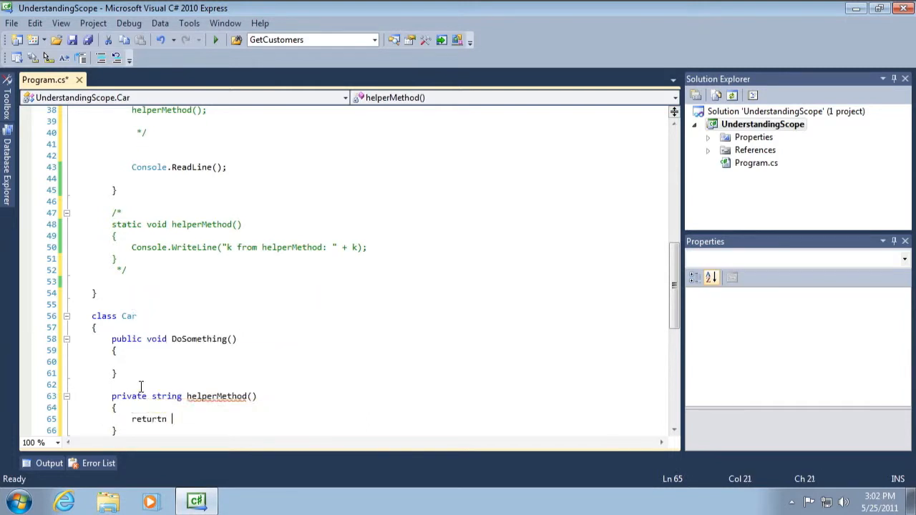
pyautogui.write('"Hel')
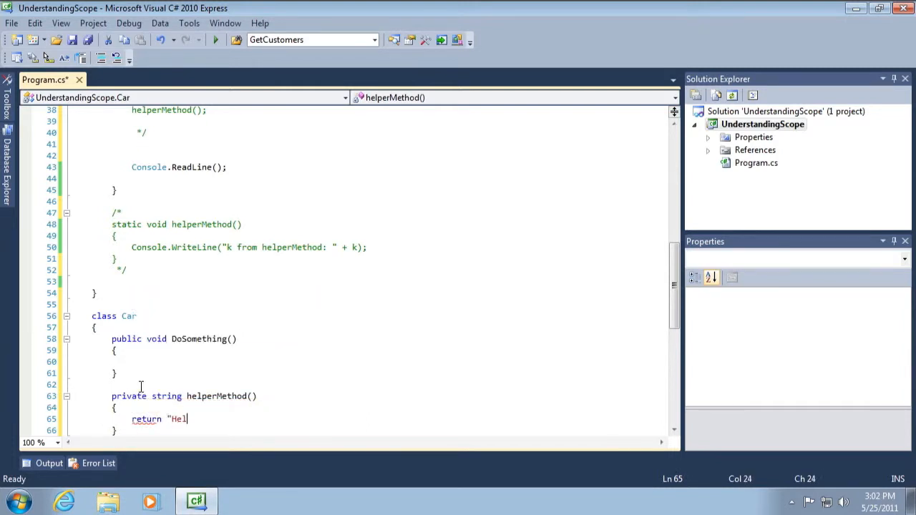
pyautogui.write('lo world!";')
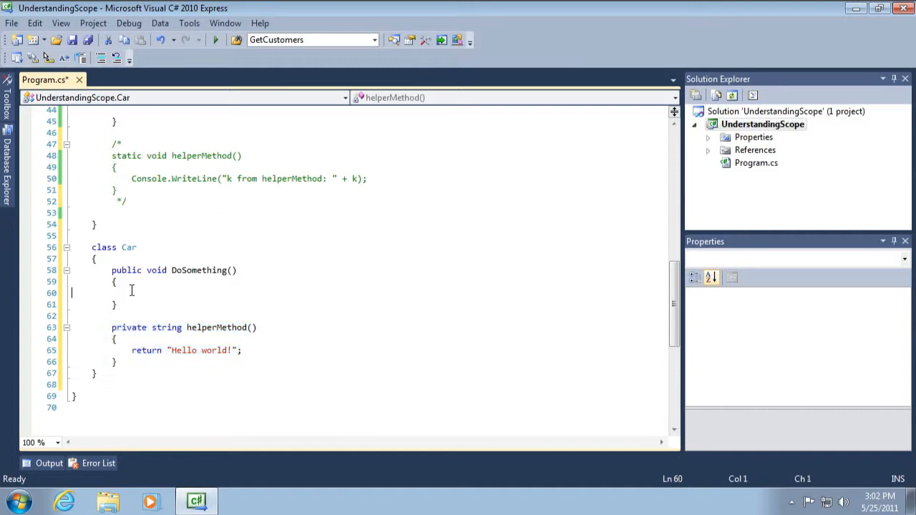
# Step: Fill DoSomething's body with Console.WriteLine(helperMethod());
pyautogui.click(142, 292)
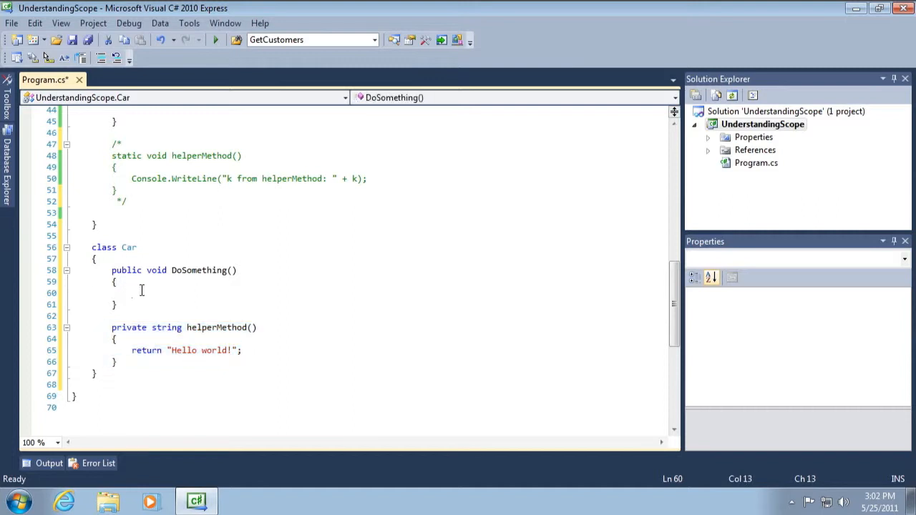
pyautogui.click(131, 292)
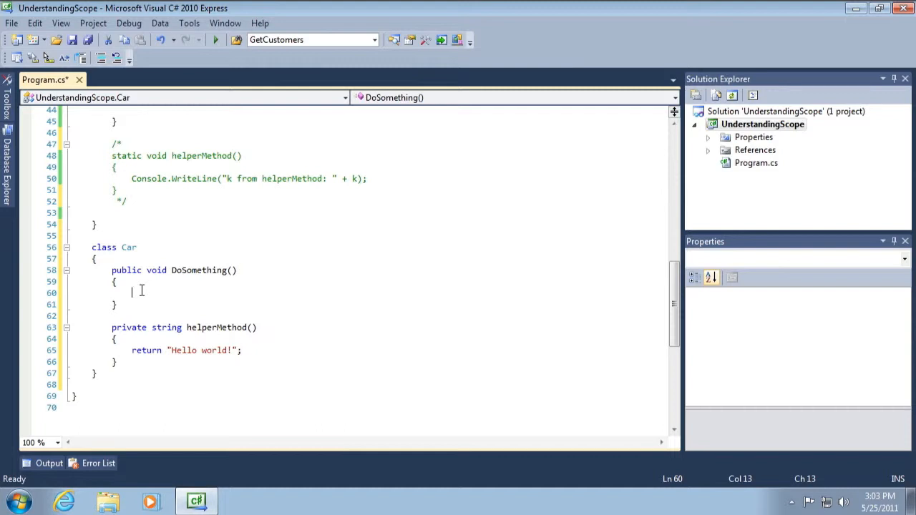
pyautogui.write('Console.WriteLine(')
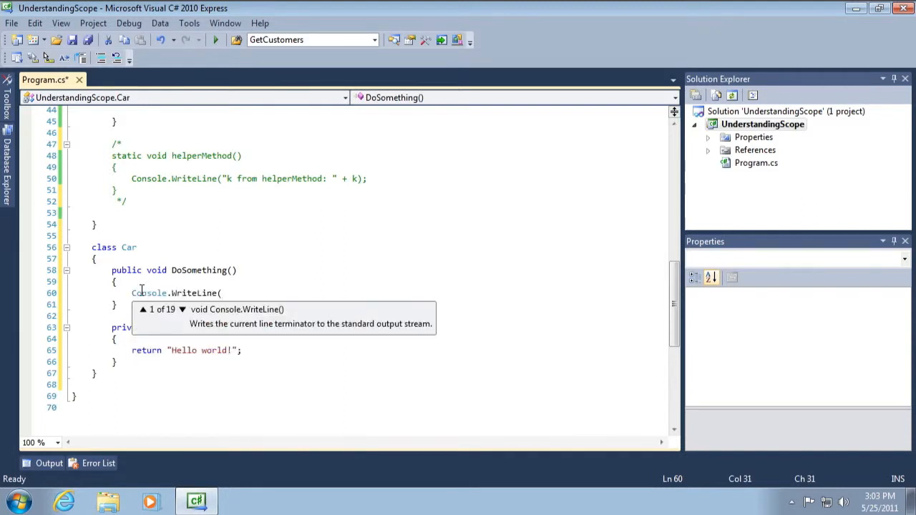
pyautogui.write('her')
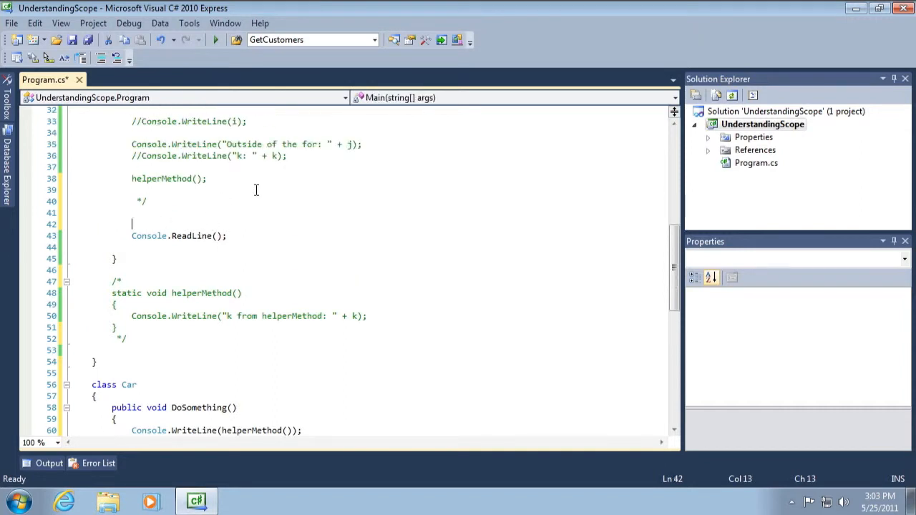
pyautogui.moveTo(160, 245)
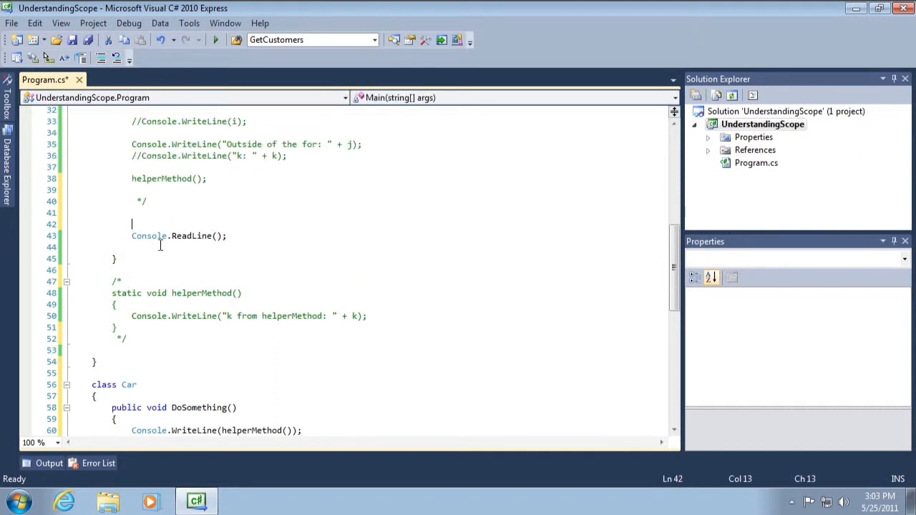
# Step: In Main write Car car = new Car(); followed by car.DoSomething();
pyautogui.write('Car car')
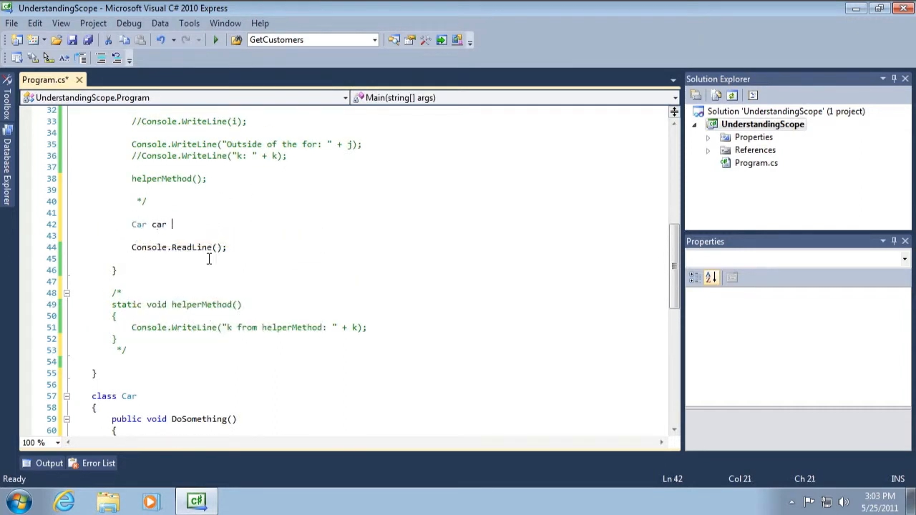
pyautogui.write('= new Car()')
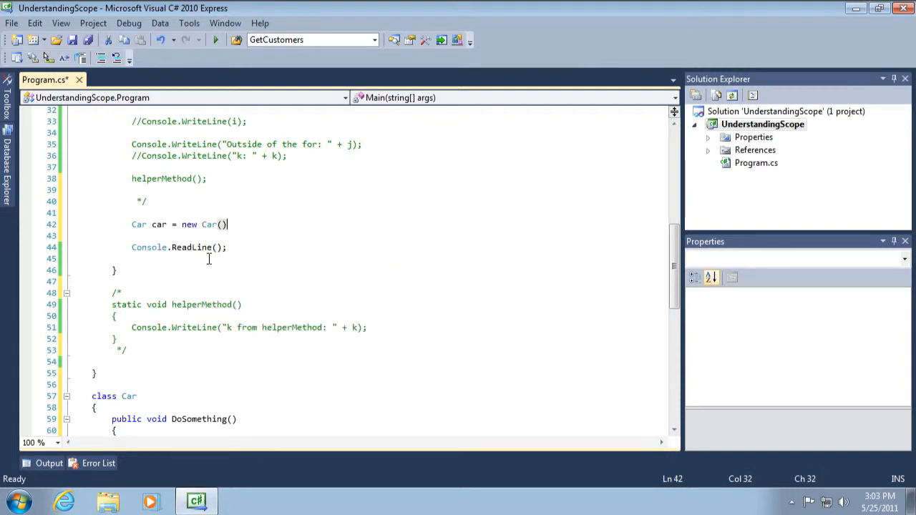
pyautogui.write('car.')
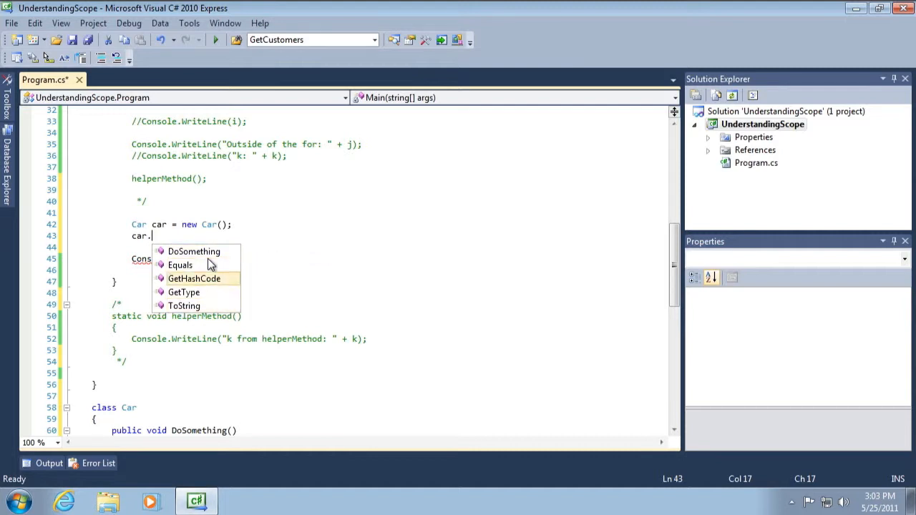
pyautogui.write('DoSomething();')
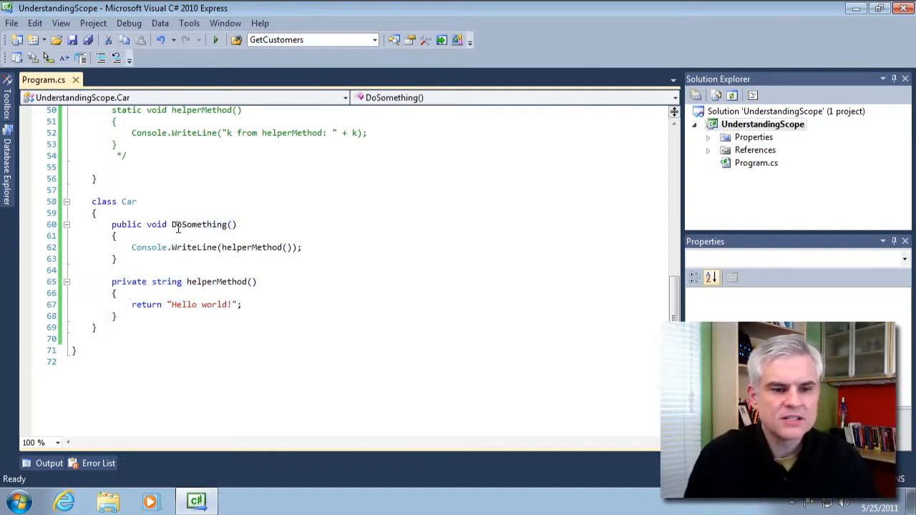
pyautogui.doubleClick(199, 223)
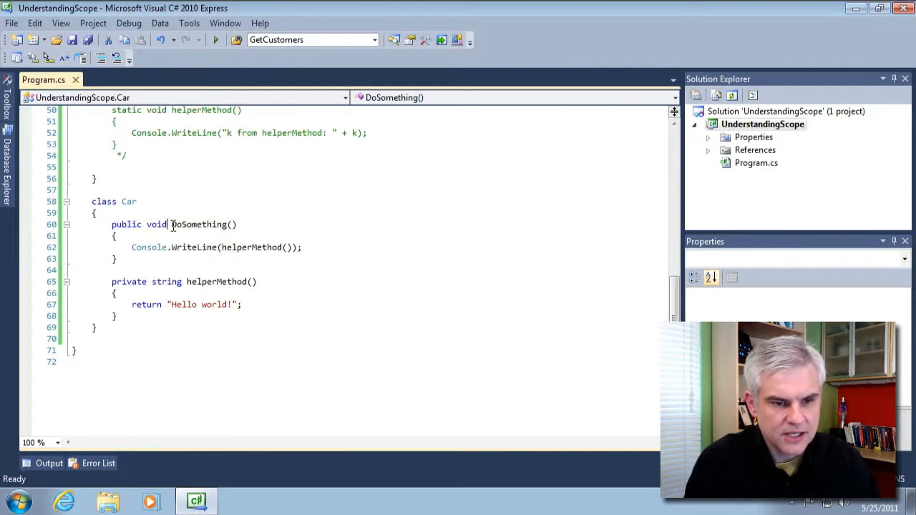
pyautogui.doubleClick(200, 224)
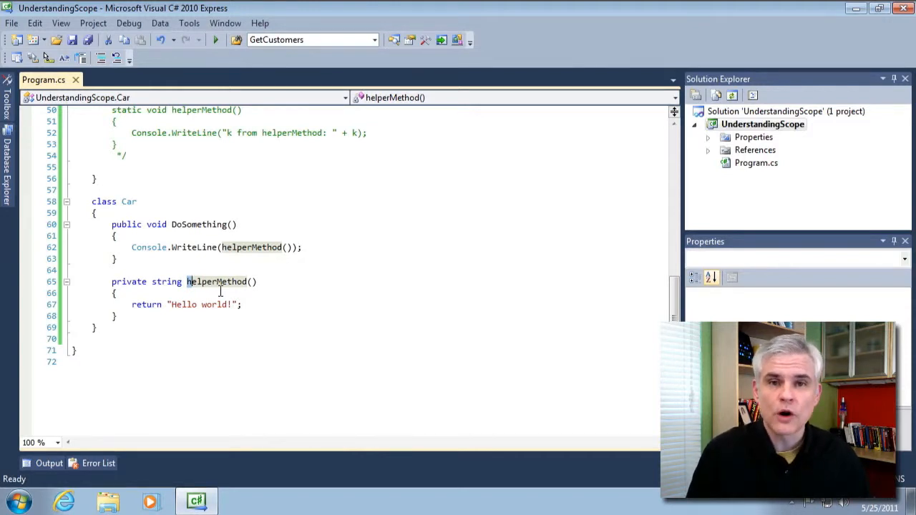
pyautogui.click(137, 201)
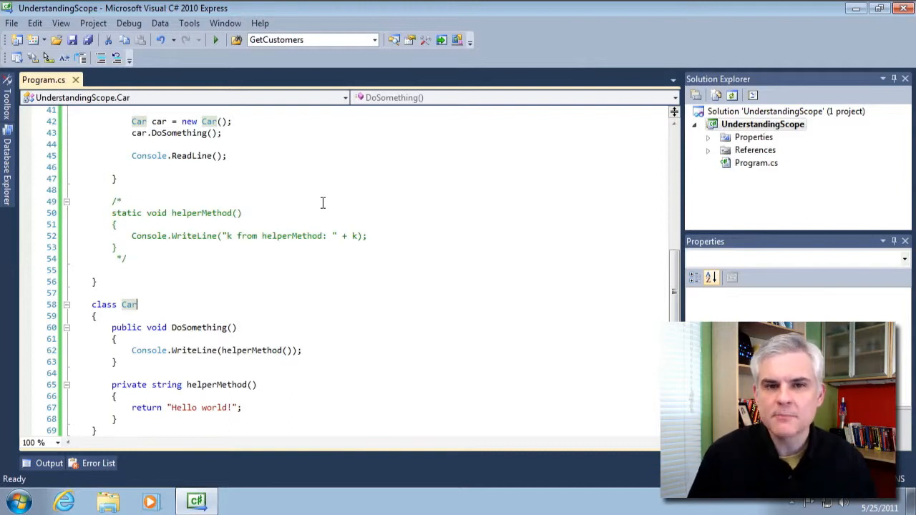
pyautogui.moveTo(344, 154)
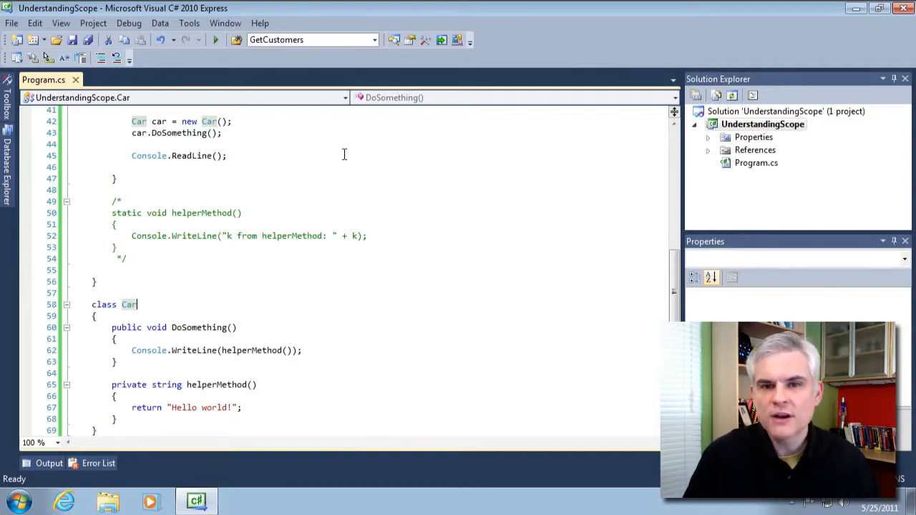